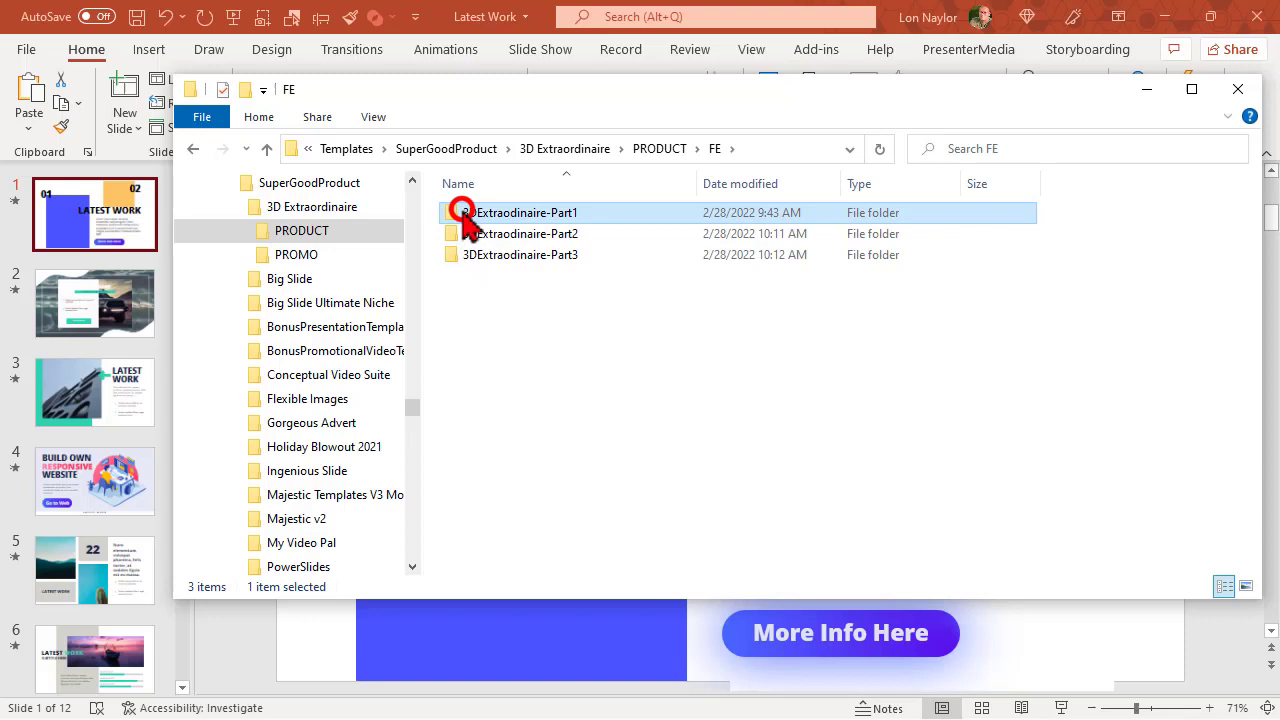
Browse the 3DExtraordinaire-Part1 and Part2 folders under FE, then go up to PRODUCT.
{"action": "double_click", "coordinate": [526, 212]}
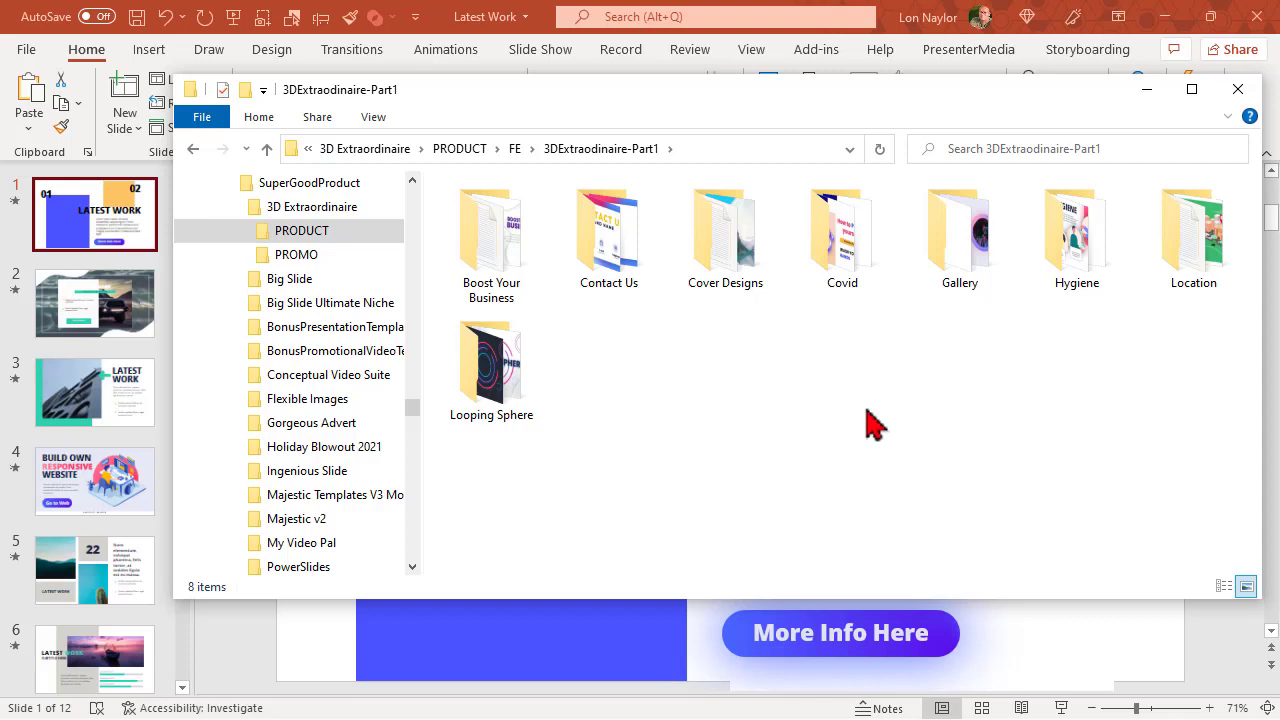
{"action": "mouse_move", "coordinate": [848, 404]}
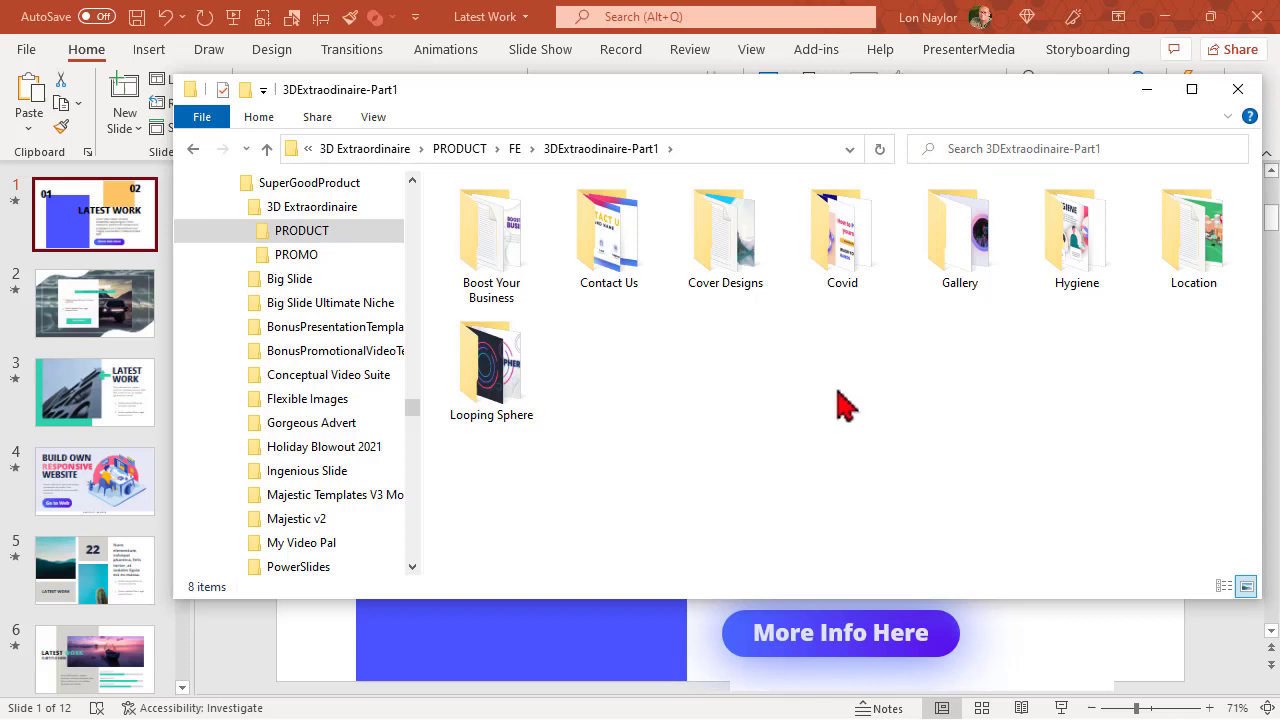
{"action": "left_click", "coordinate": [490, 240]}
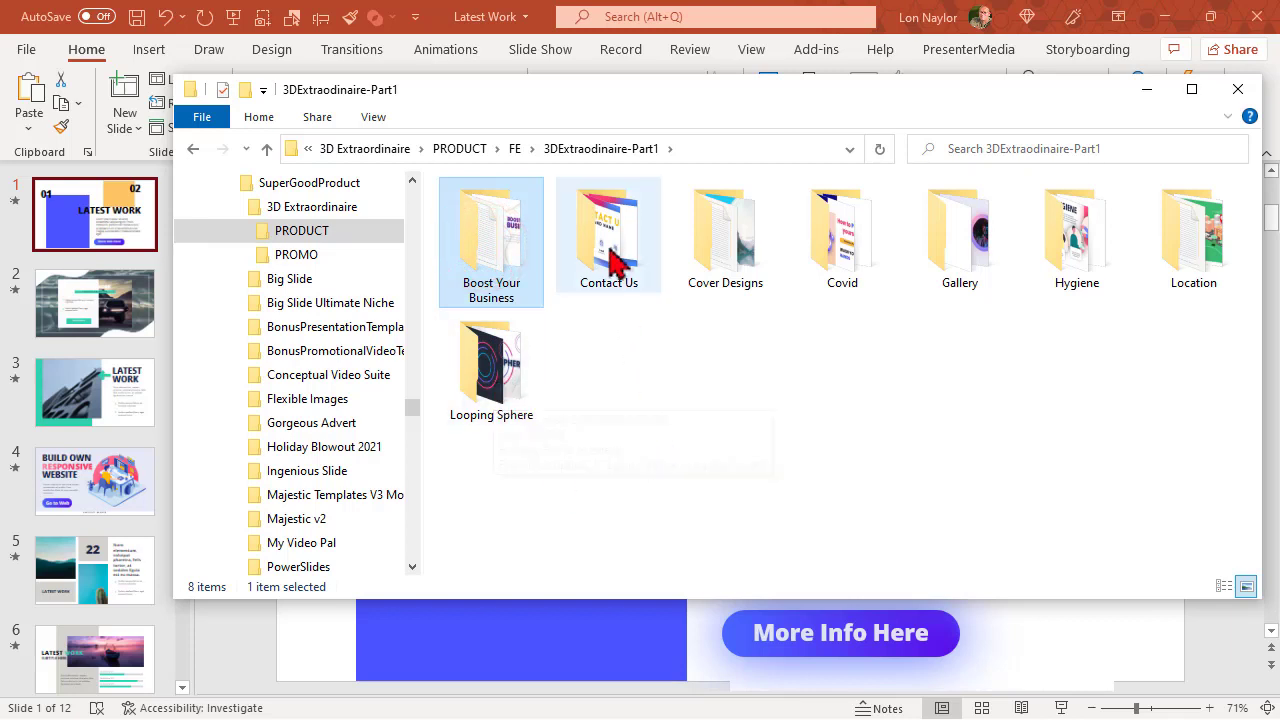
{"action": "left_click", "coordinate": [608, 230]}
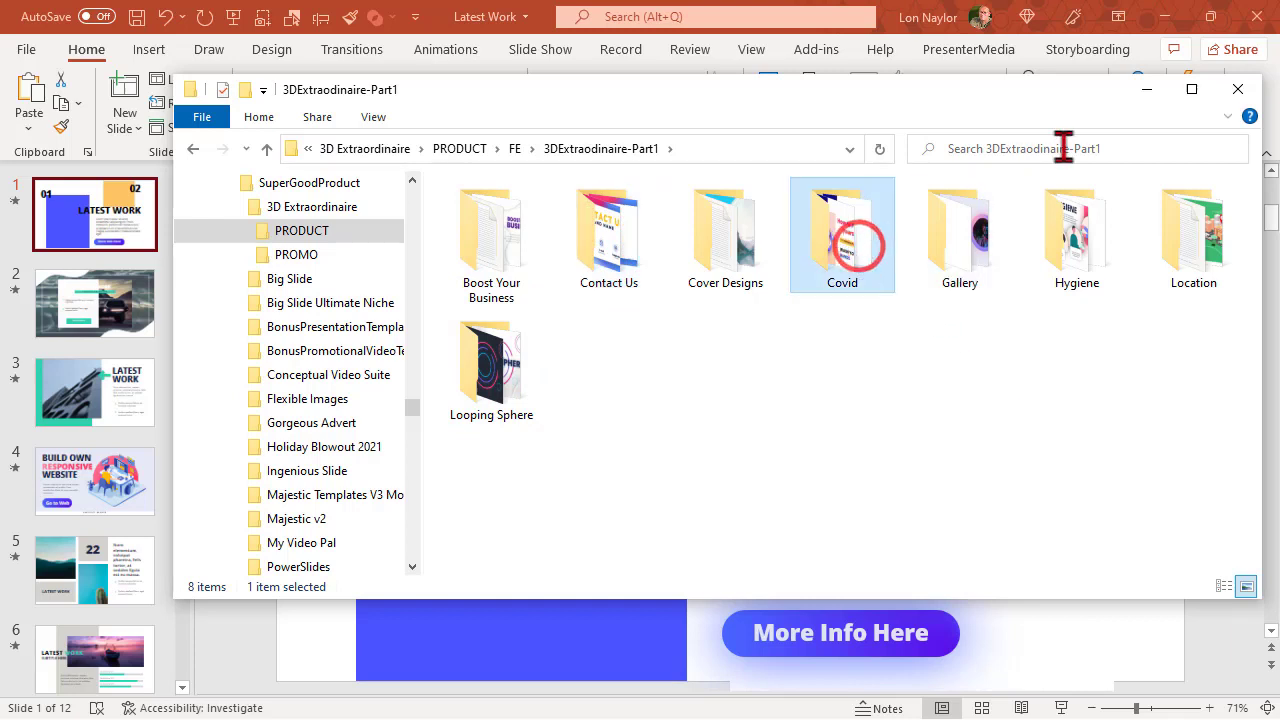
{"action": "left_click", "coordinate": [1192, 236]}
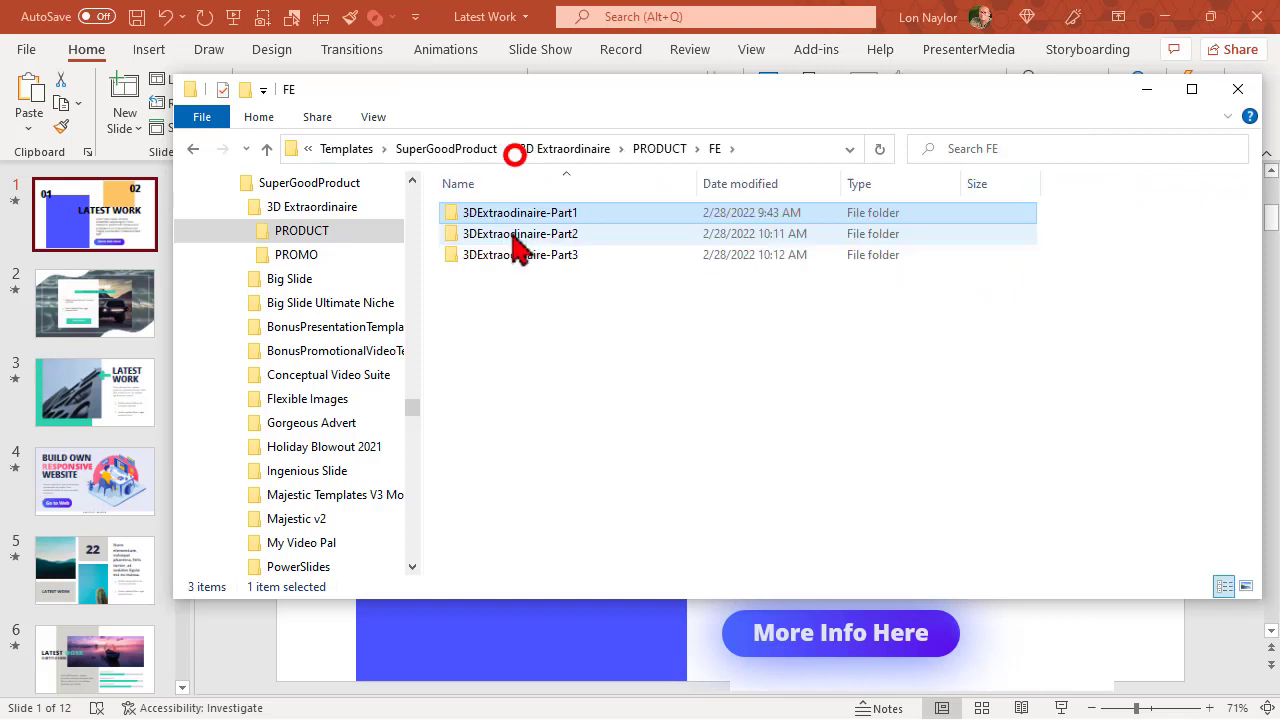
{"action": "double_click", "coordinate": [520, 232]}
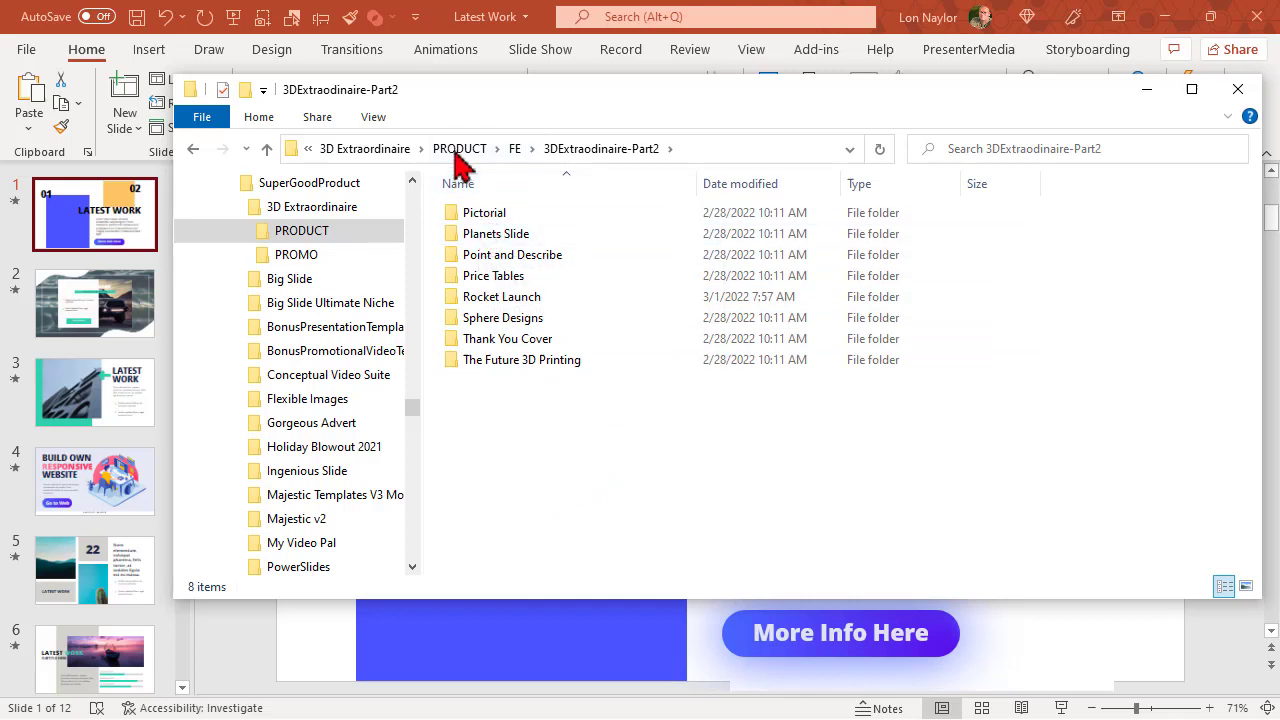
{"action": "left_click", "coordinate": [460, 148]}
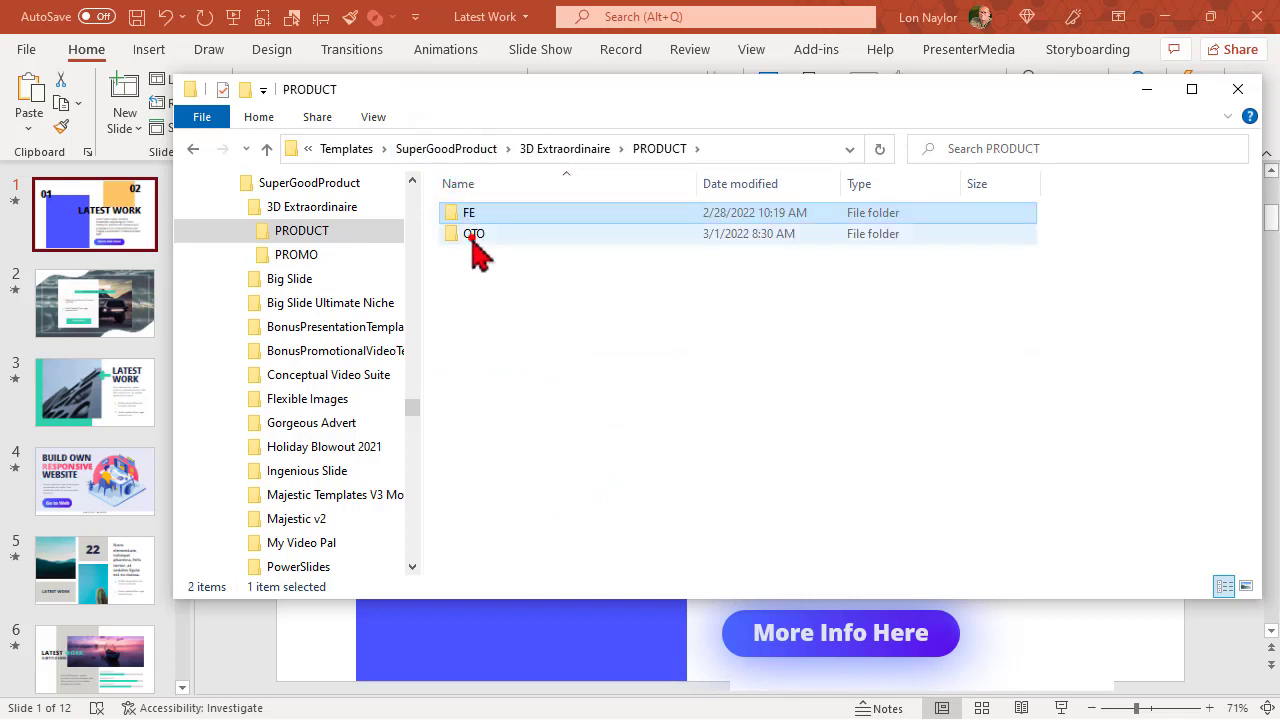
Navigate OTO > 3DExtraordinaire-Upgrade2 > Latest Work, peek into the Font folder and return.
{"action": "double_click", "coordinate": [472, 232]}
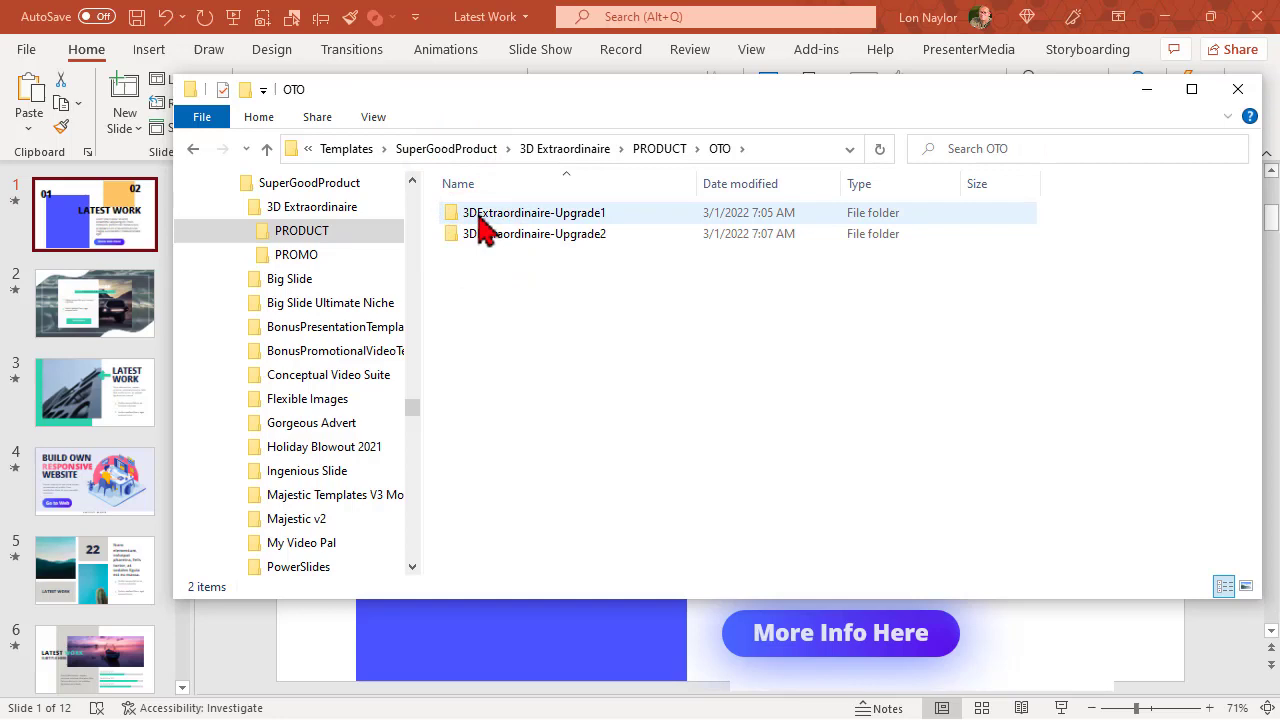
{"action": "double_click", "coordinate": [536, 232]}
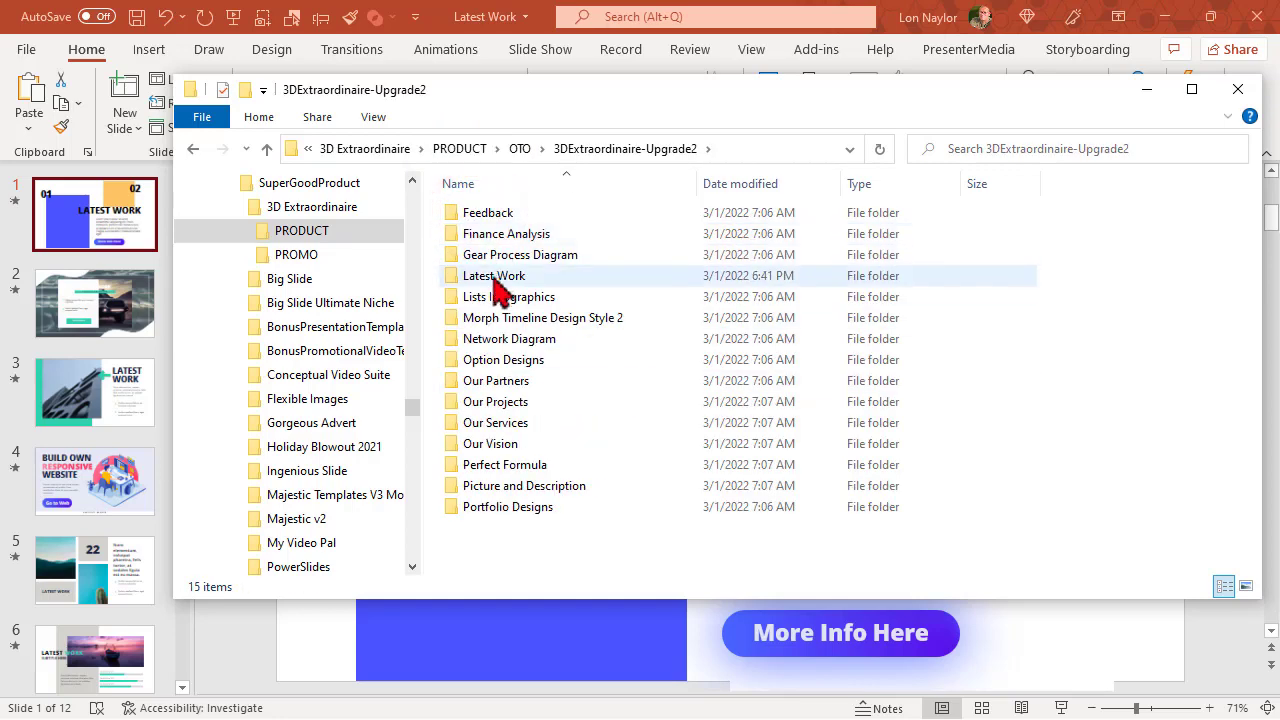
{"action": "double_click", "coordinate": [494, 276]}
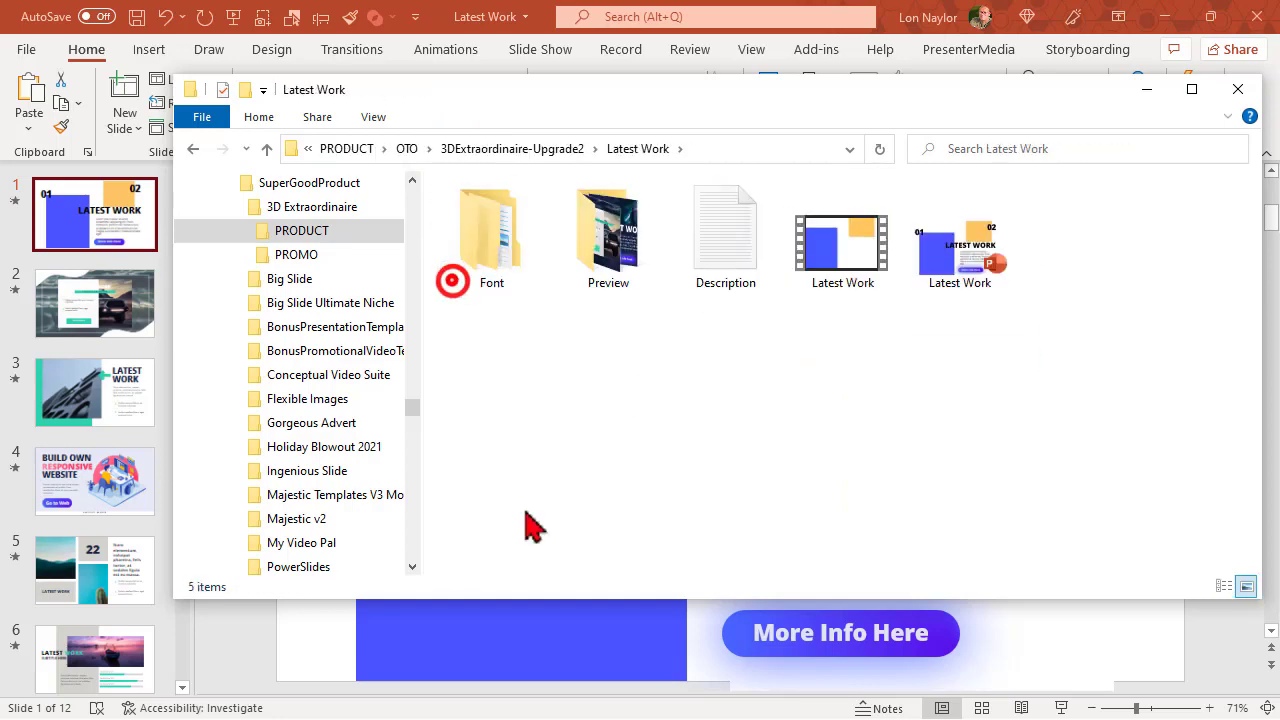
{"action": "left_click", "coordinate": [492, 230]}
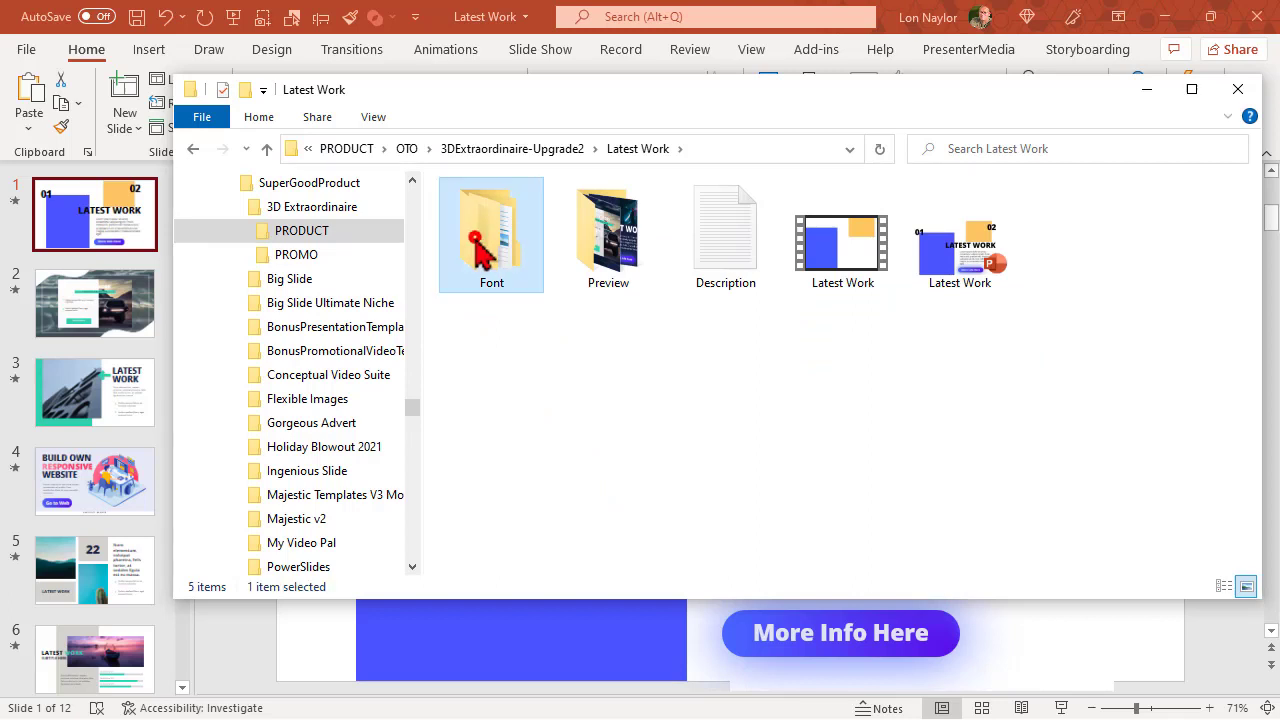
{"action": "double_click", "coordinate": [492, 236]}
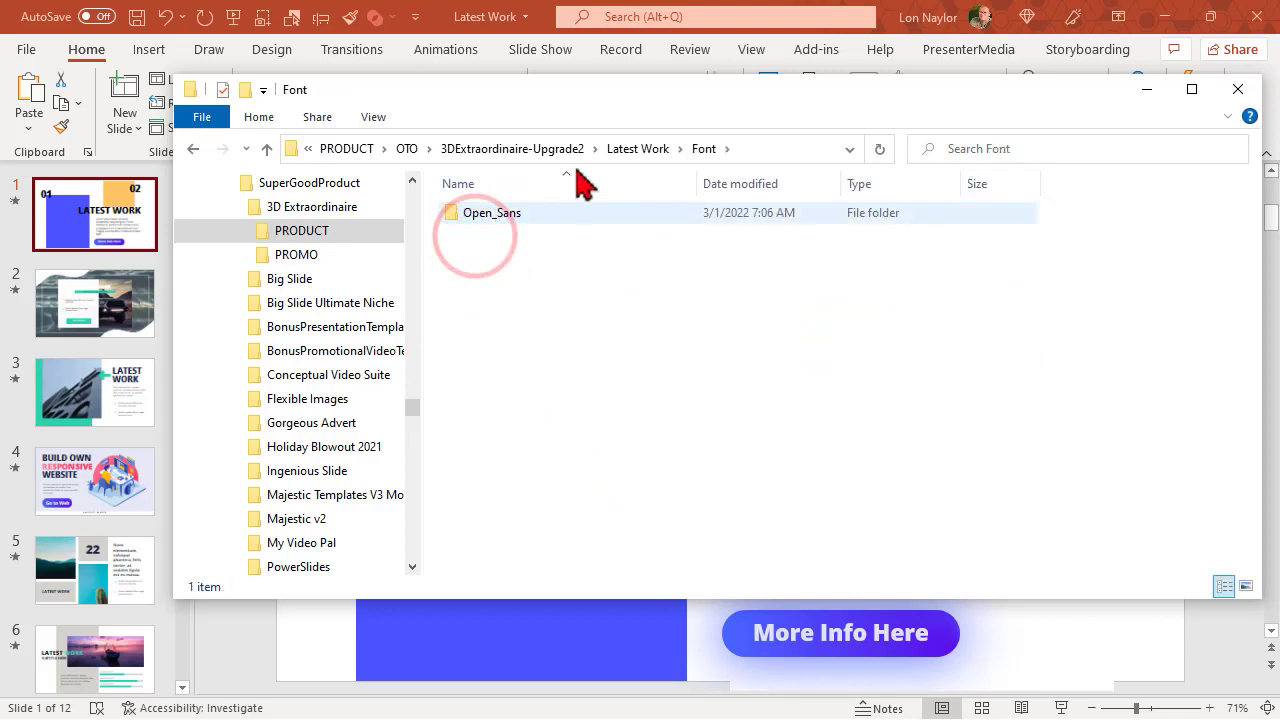
{"action": "left_click", "coordinate": [638, 148]}
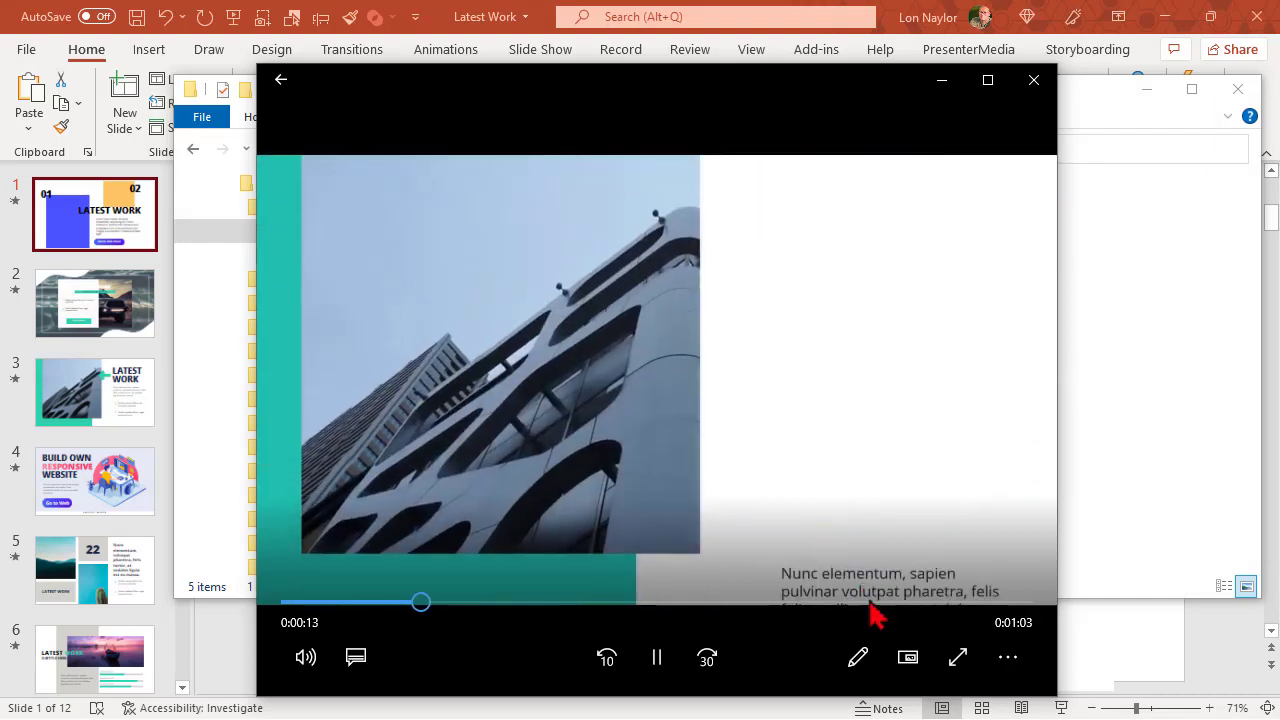
Play and pause the Latest Work preview video in Movies & TV.
{"action": "left_click", "coordinate": [656, 656]}
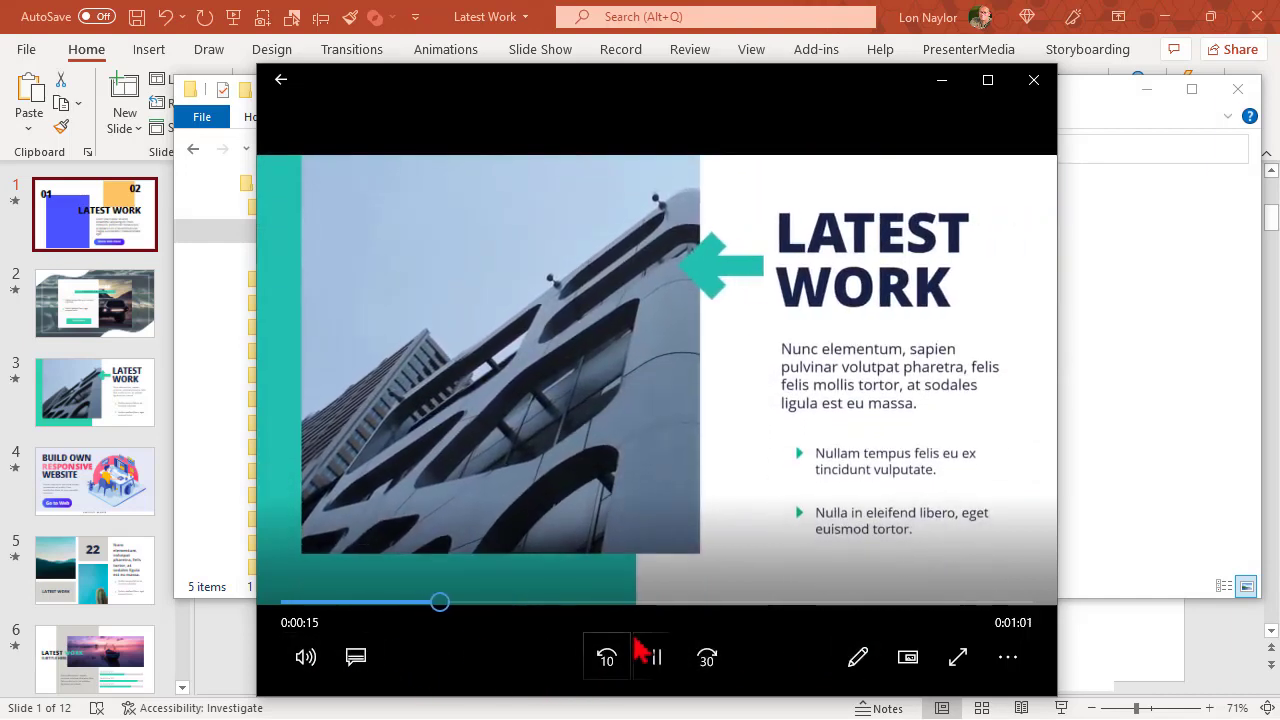
{"action": "left_click", "coordinate": [656, 656]}
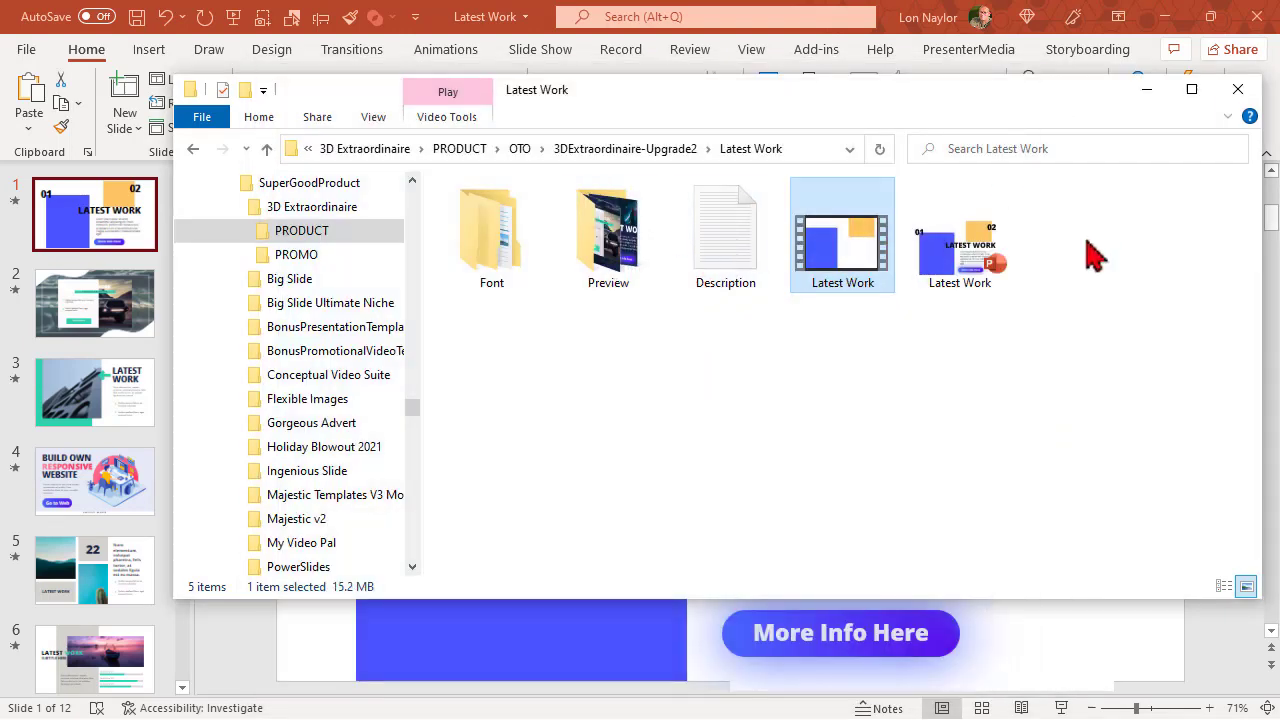
{"action": "mouse_move", "coordinate": [964, 250]}
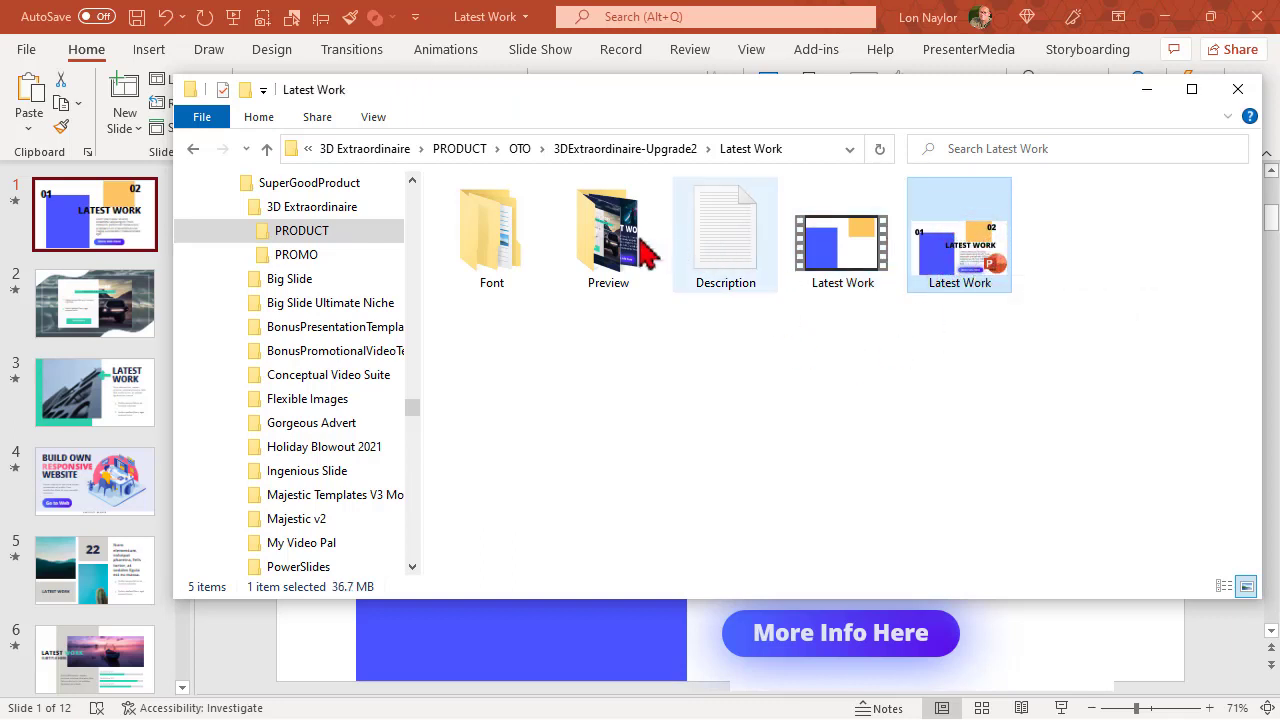
Open the Preview folder and highlight the Slide1 image.
{"action": "double_click", "coordinate": [608, 230]}
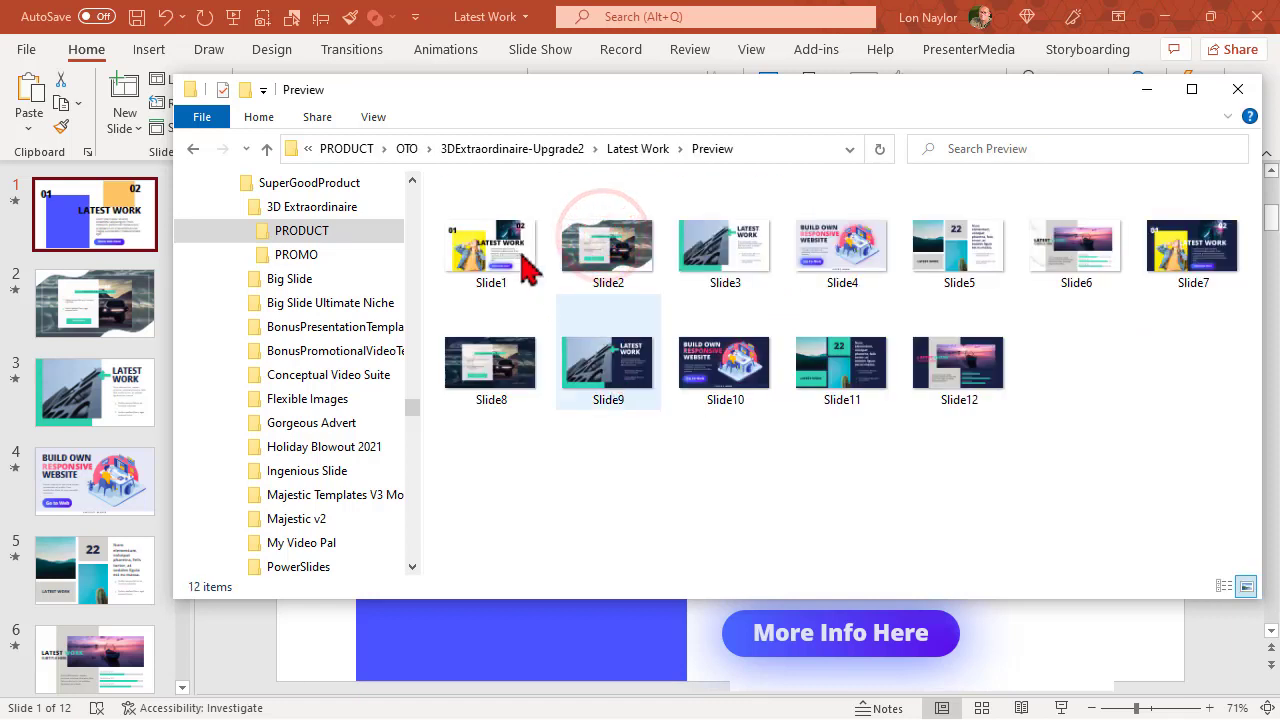
{"action": "left_click", "coordinate": [492, 244]}
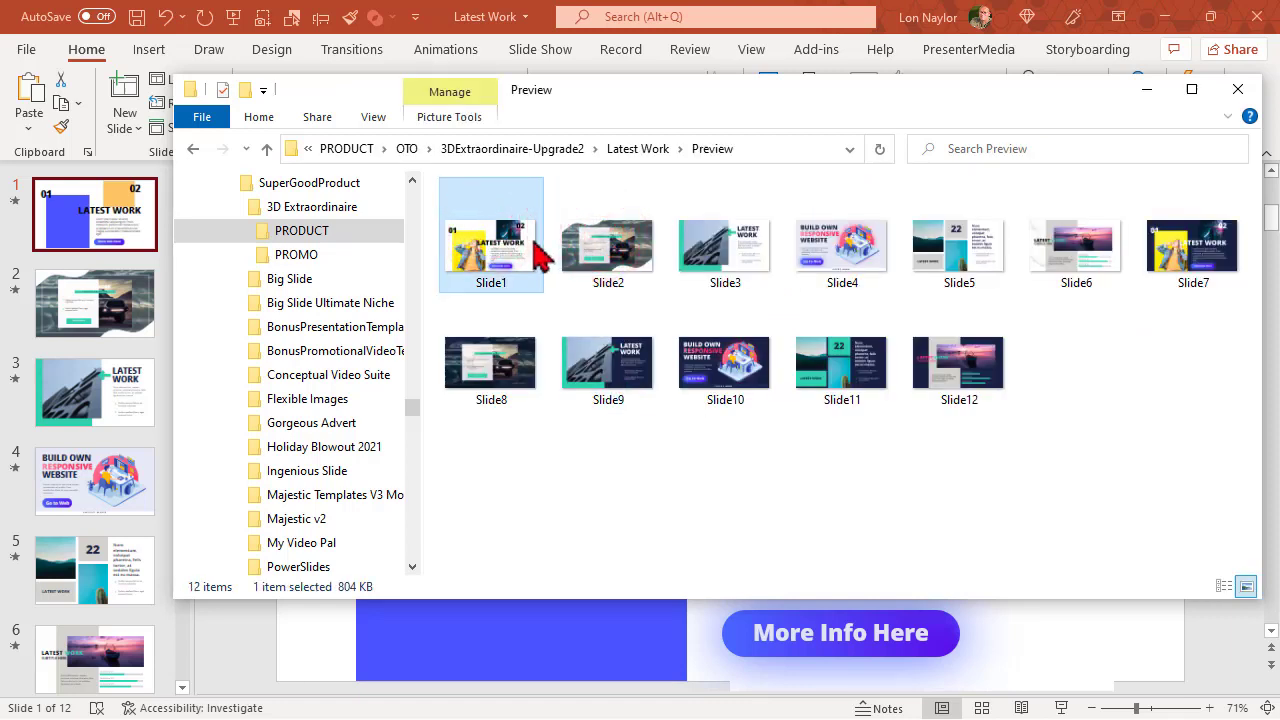
Open the Slide1 image full-size in Photos.
{"action": "double_click", "coordinate": [492, 244]}
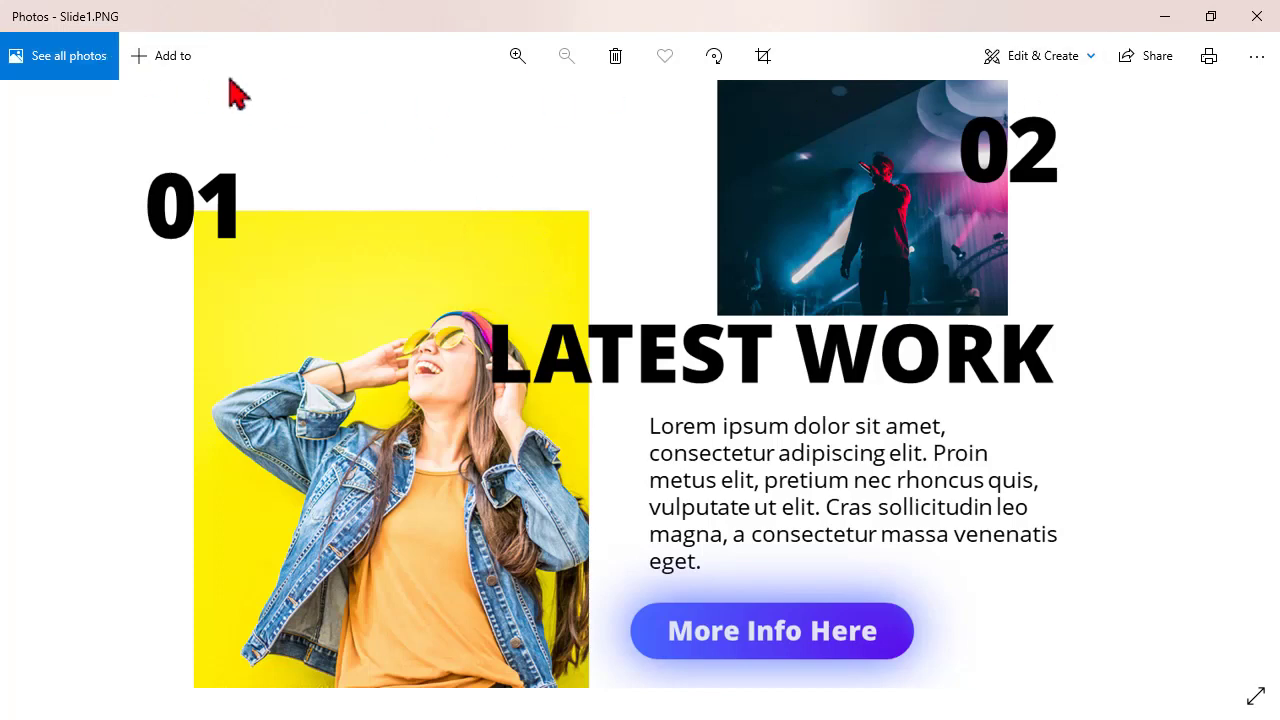
{"action": "mouse_move", "coordinate": [1136, 430]}
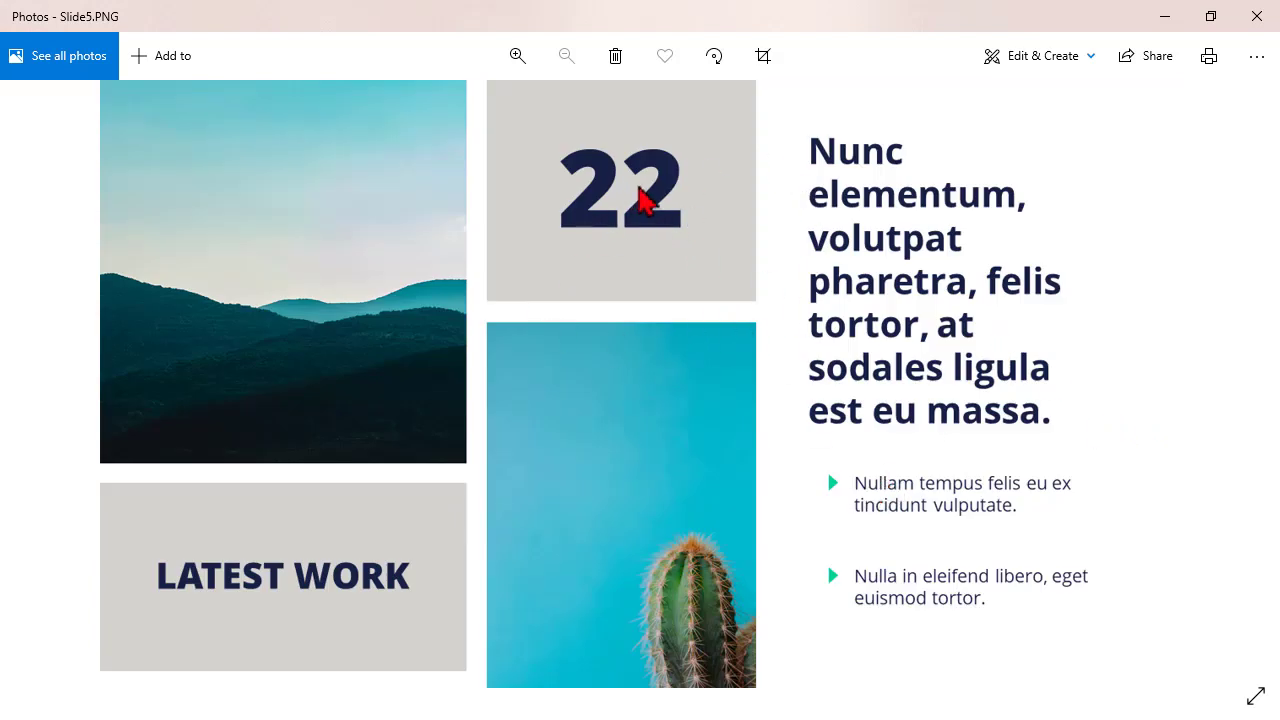
{"action": "mouse_move", "coordinate": [916, 404]}
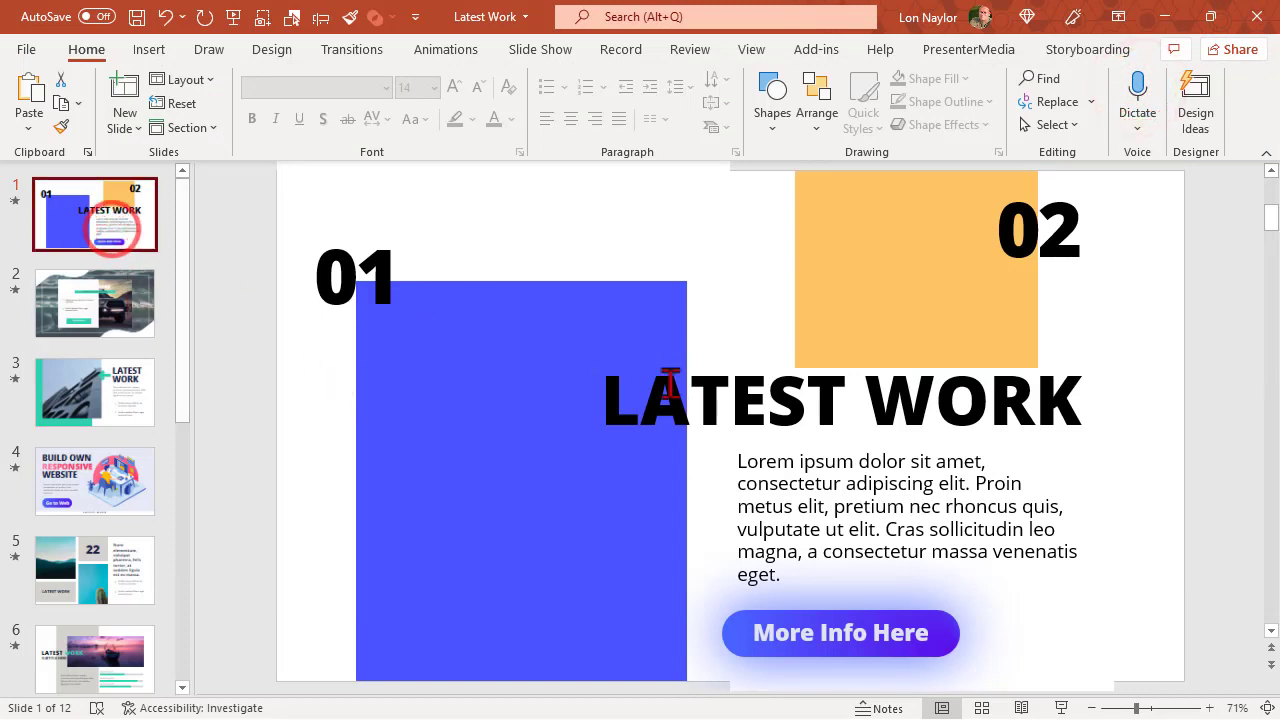
Select the slide 1 text block, then go to slide 2 with the wavy water background.
{"action": "left_click", "coordinate": [844, 400]}
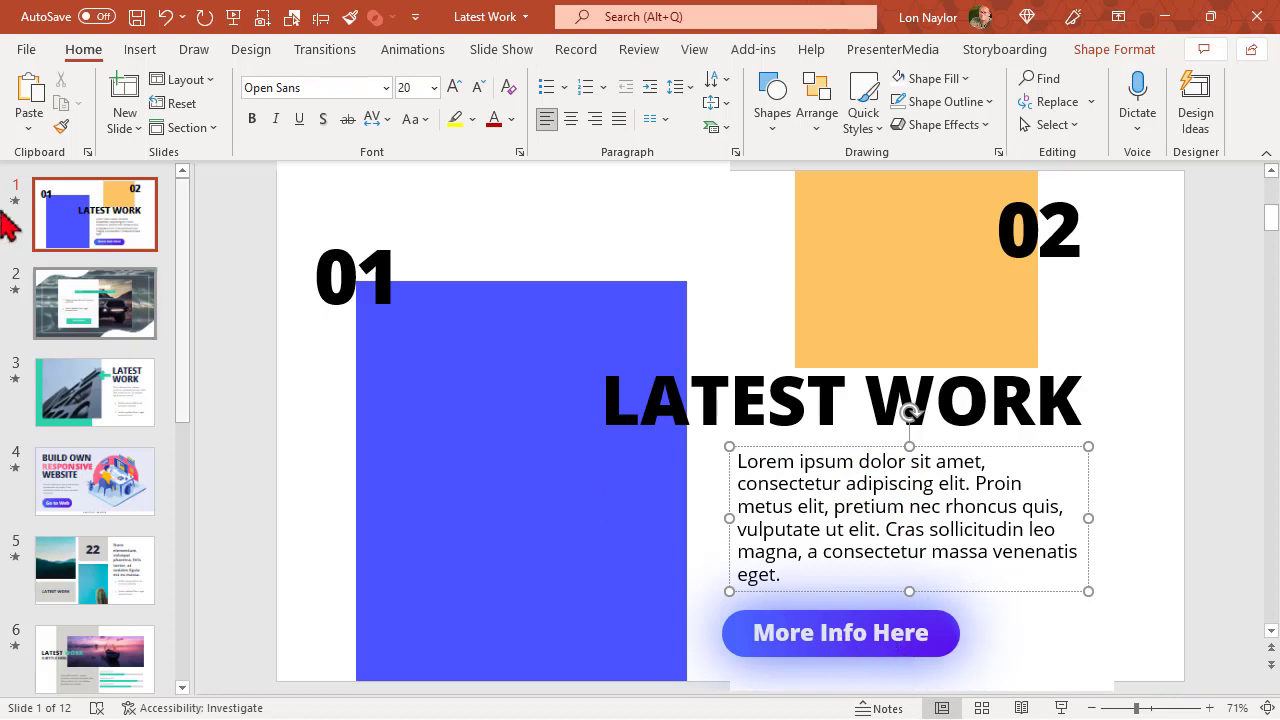
{"action": "left_click", "coordinate": [94, 304]}
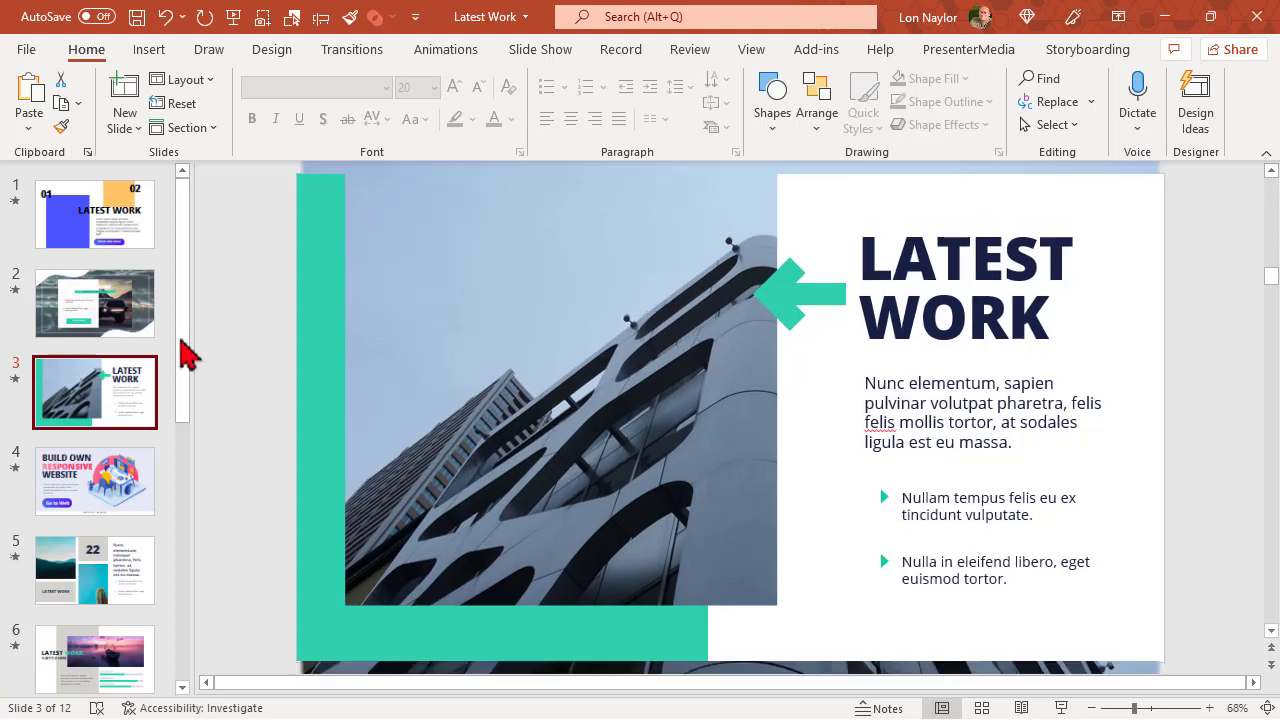
{"action": "mouse_move", "coordinate": [100, 486]}
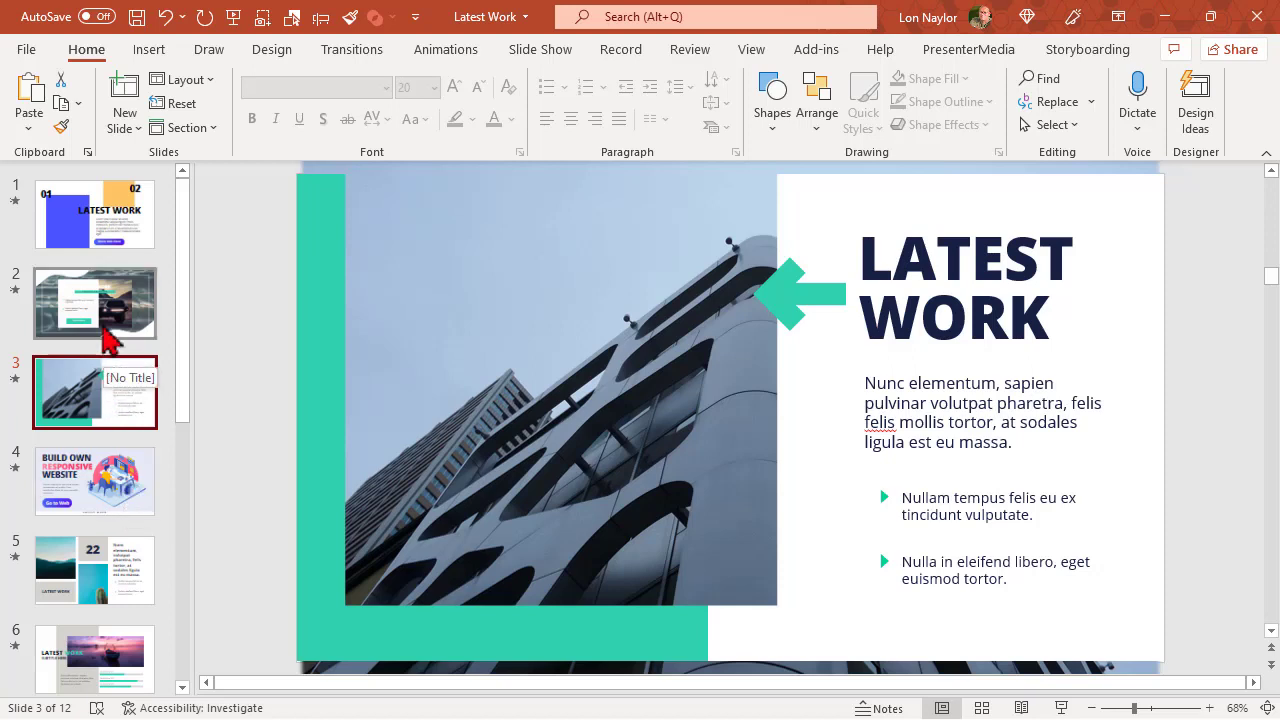
{"action": "mouse_move", "coordinate": [110, 330]}
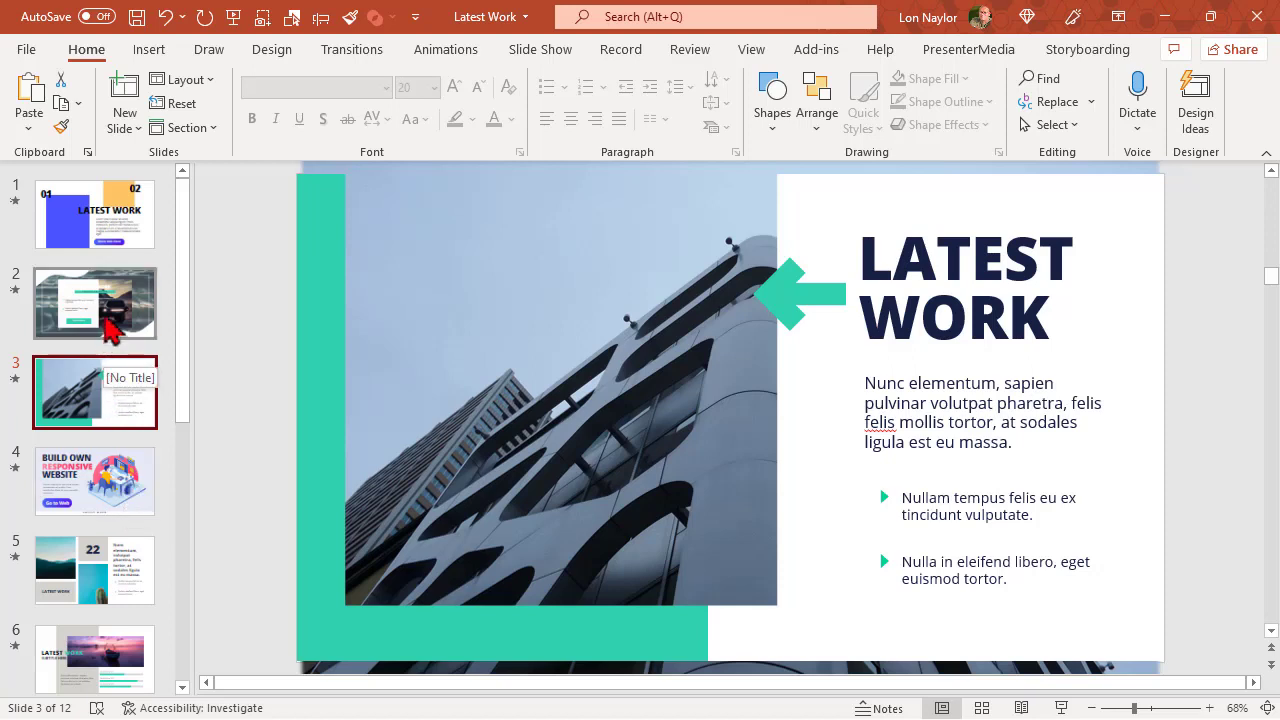
{"action": "left_click", "coordinate": [94, 304]}
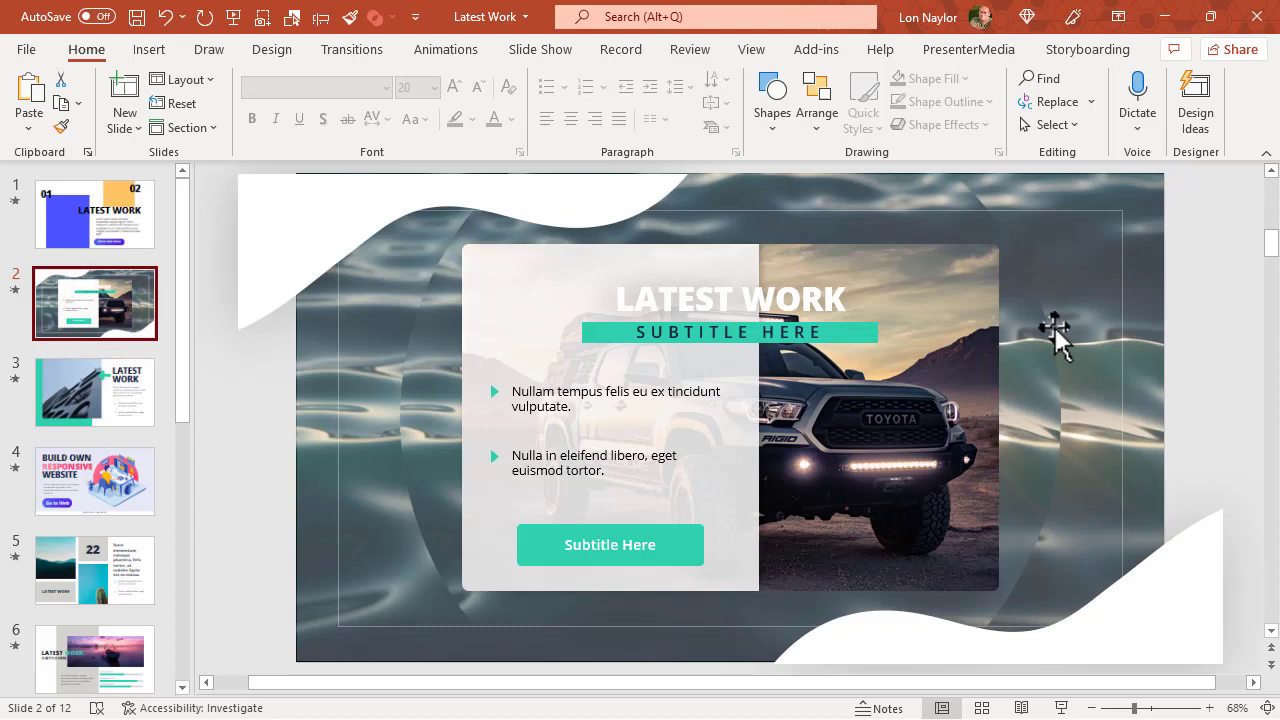
{"action": "mouse_move", "coordinate": [20, 304]}
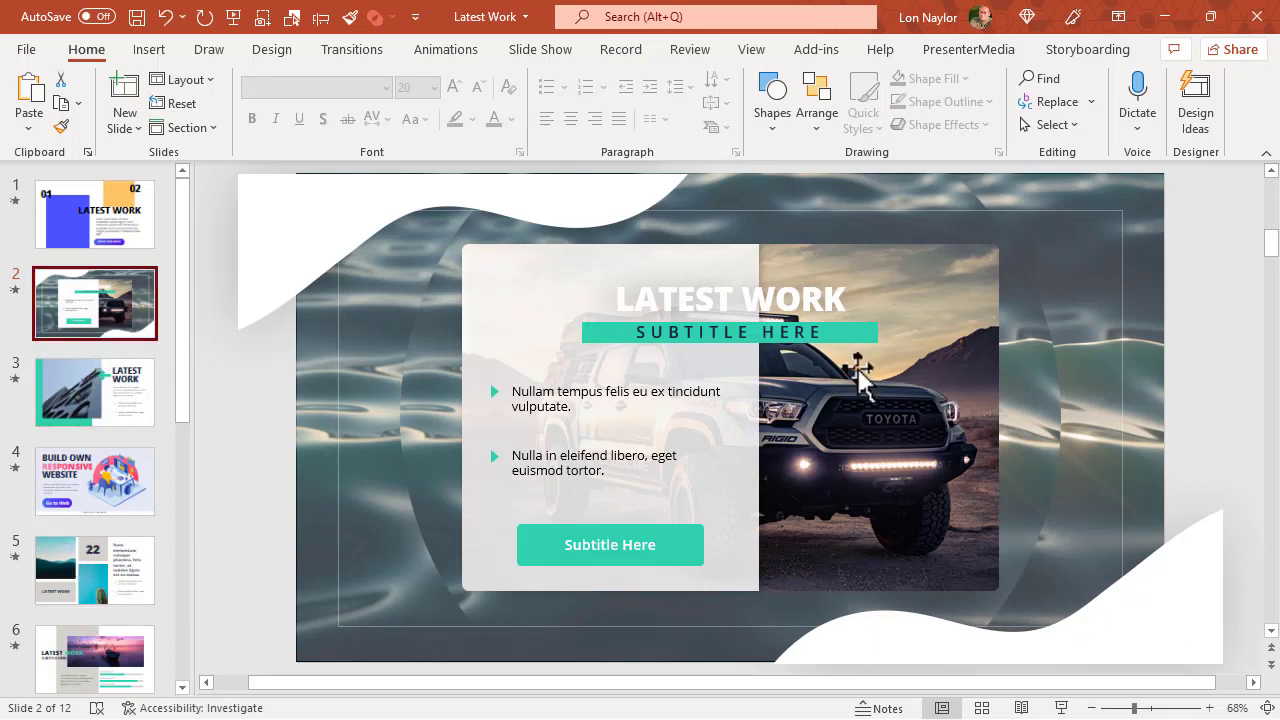
{"action": "mouse_move", "coordinate": [96, 330]}
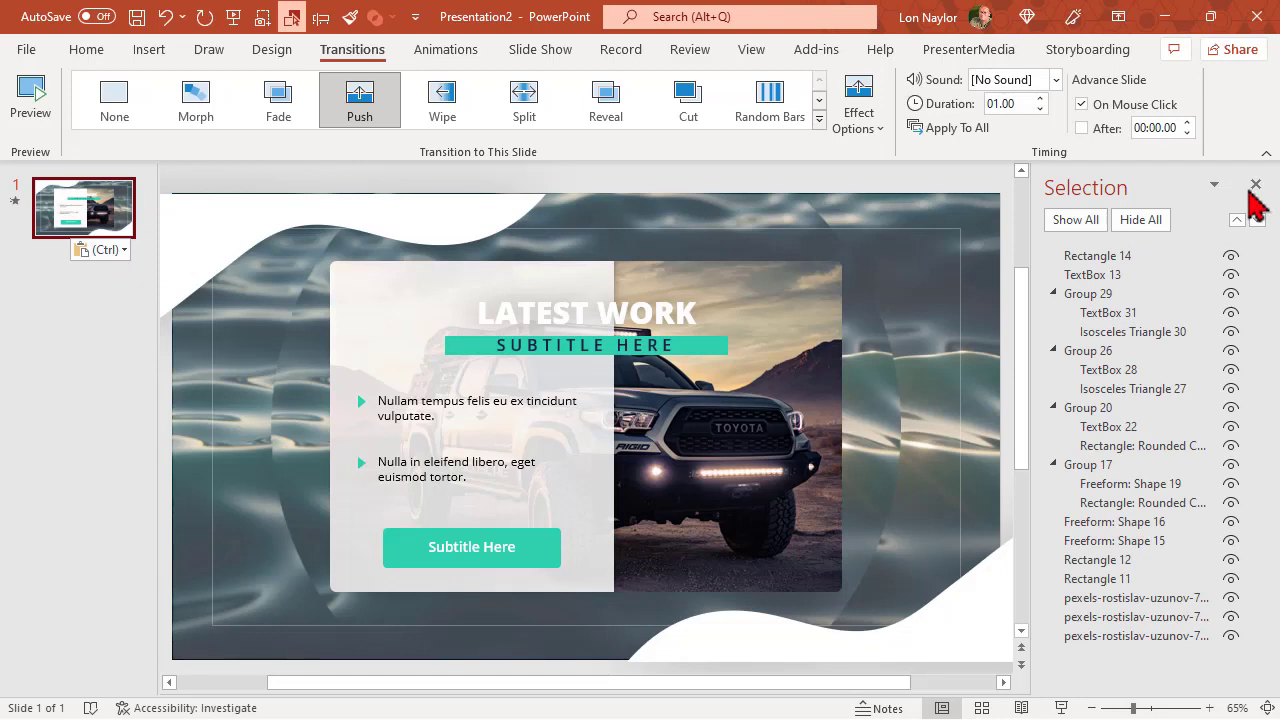
{"action": "mouse_move", "coordinate": [1140, 218]}
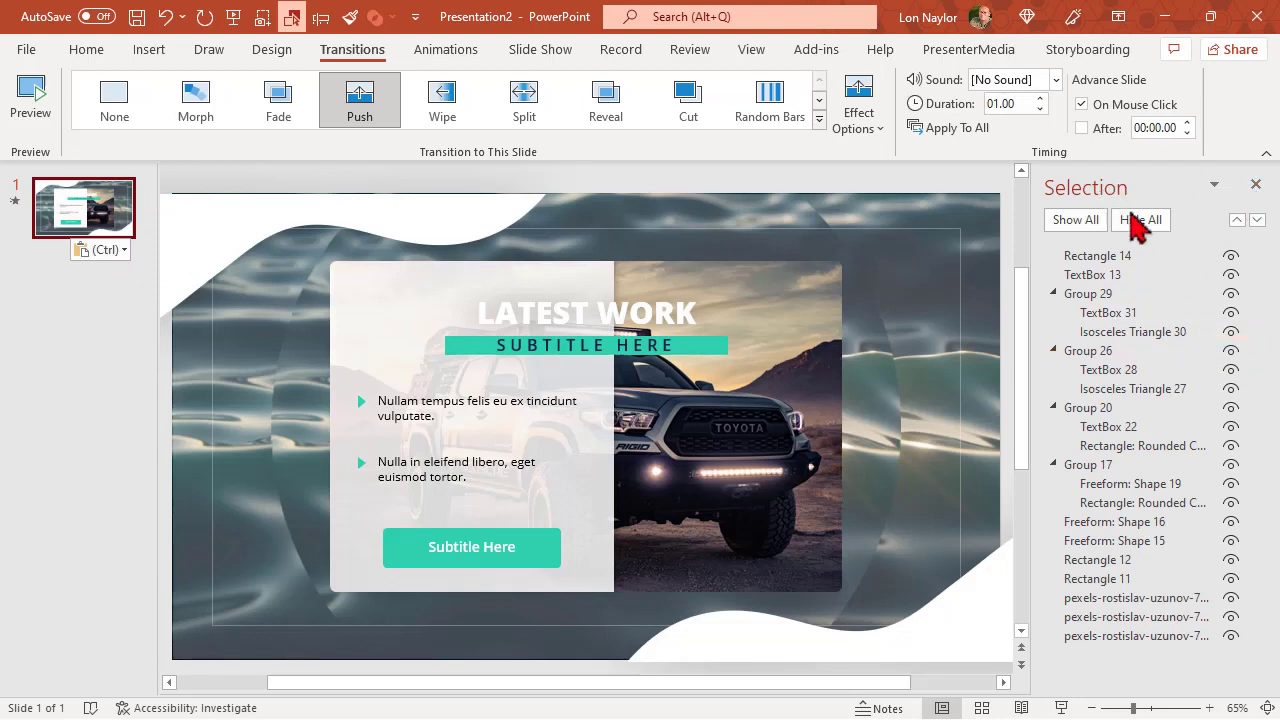
Hide and re-show all slide objects, then set the slide's transition to None.
{"action": "left_click", "coordinate": [1140, 218]}
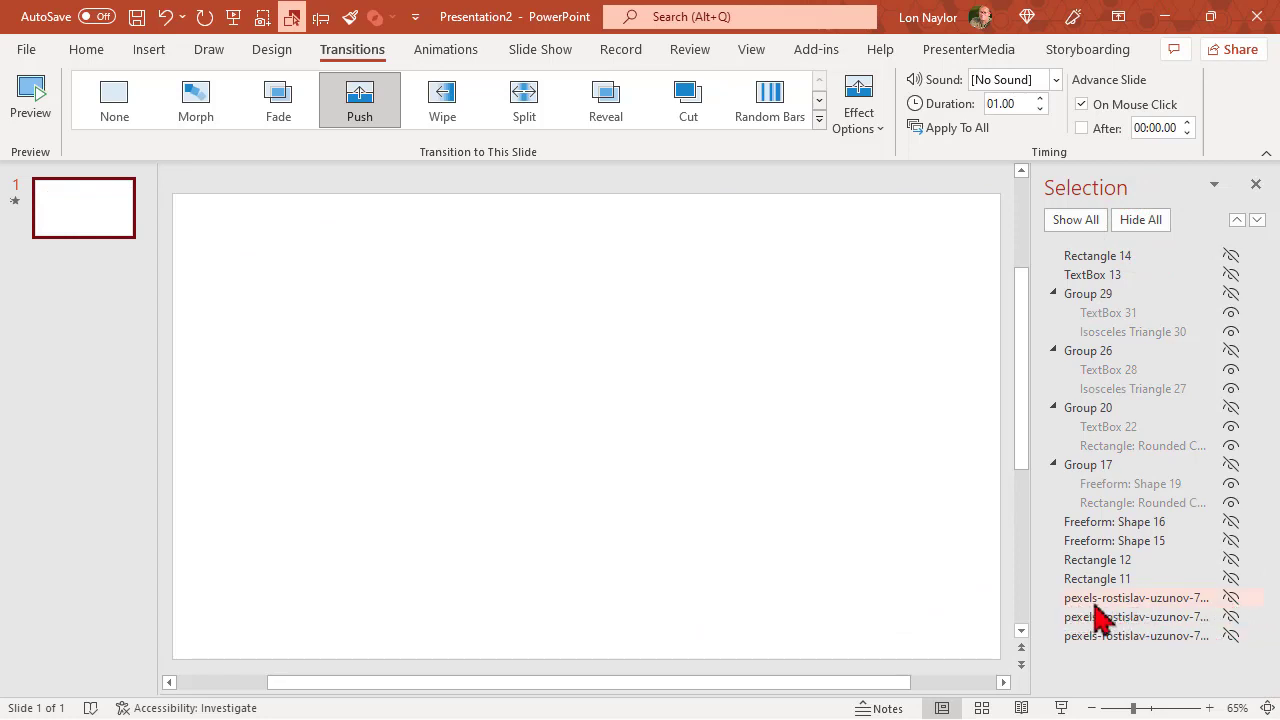
{"action": "mouse_move", "coordinate": [1236, 610]}
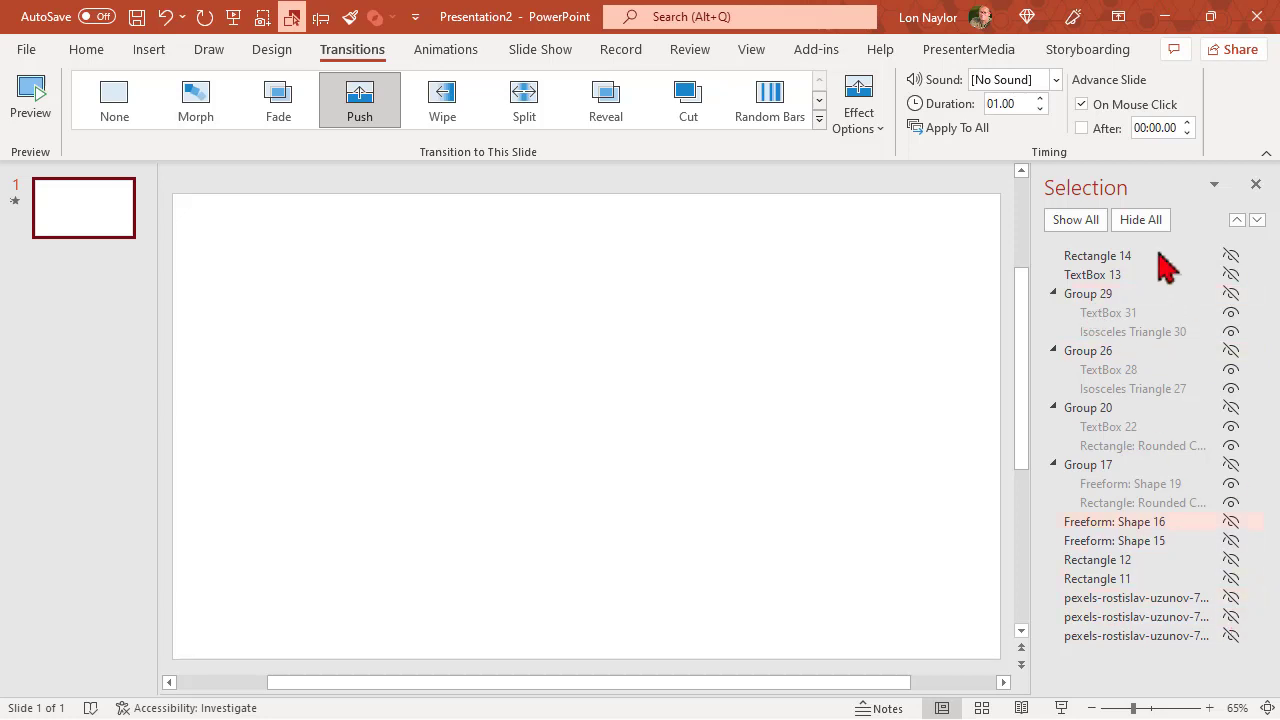
{"action": "left_click", "coordinate": [1076, 218]}
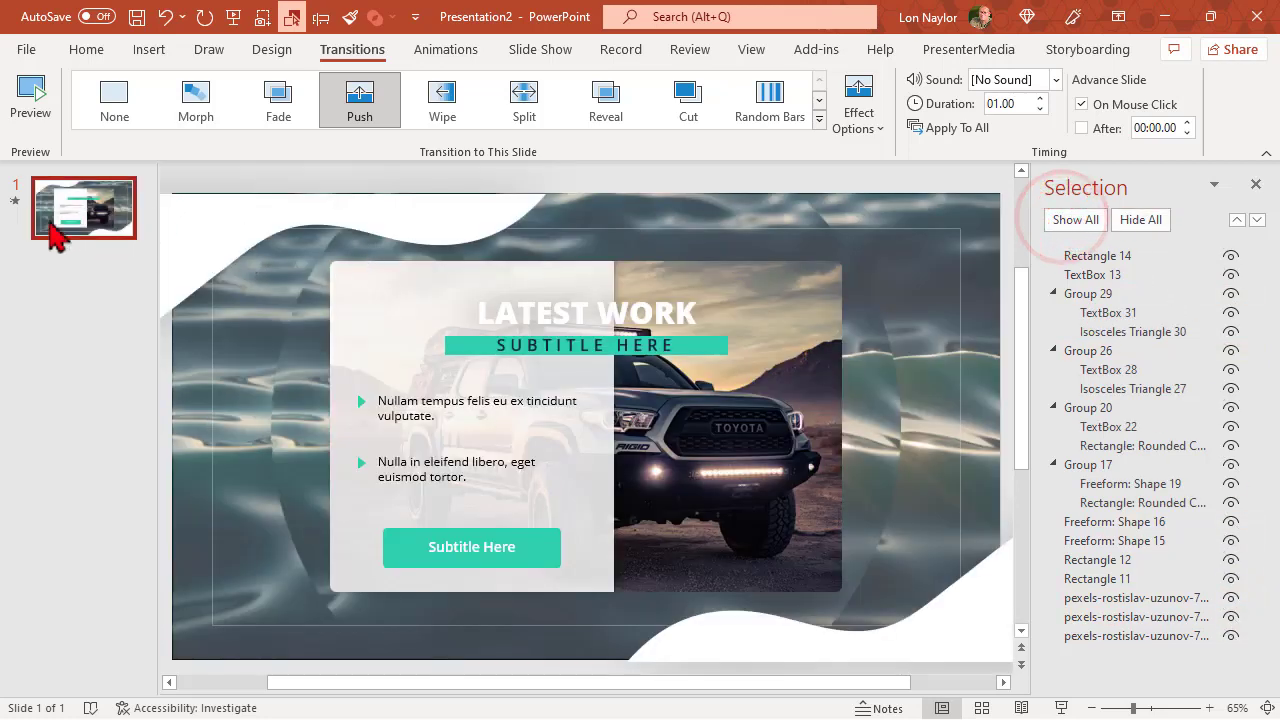
{"action": "left_click", "coordinate": [30, 96]}
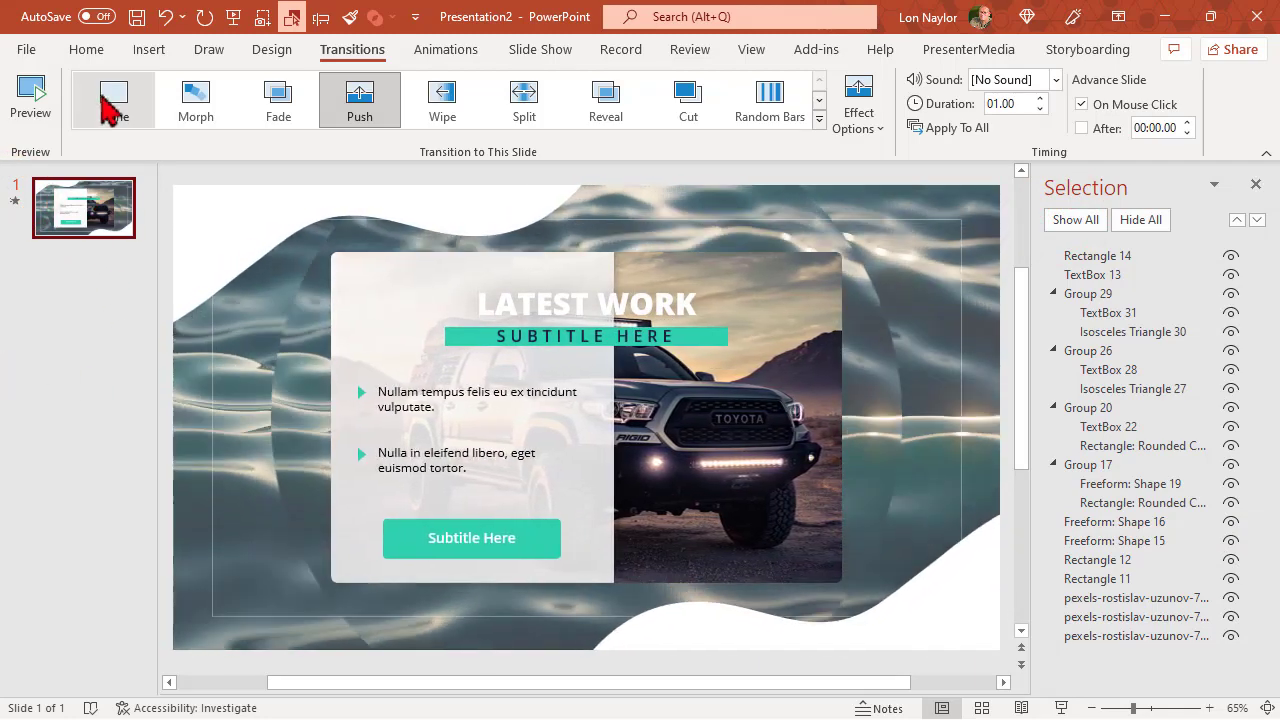
{"action": "left_click", "coordinate": [114, 98]}
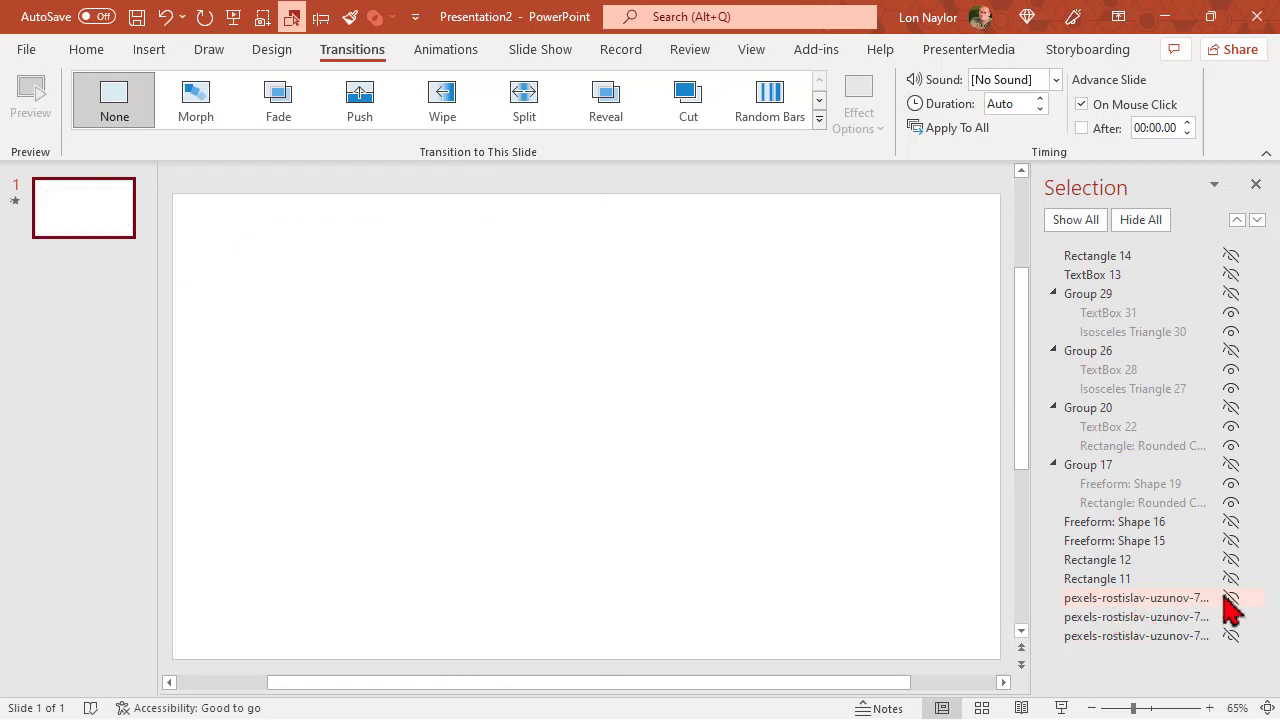
Toggle the pexels water video layers' visibility one by one in the Selection Pane.
{"action": "left_click", "coordinate": [1232, 636]}
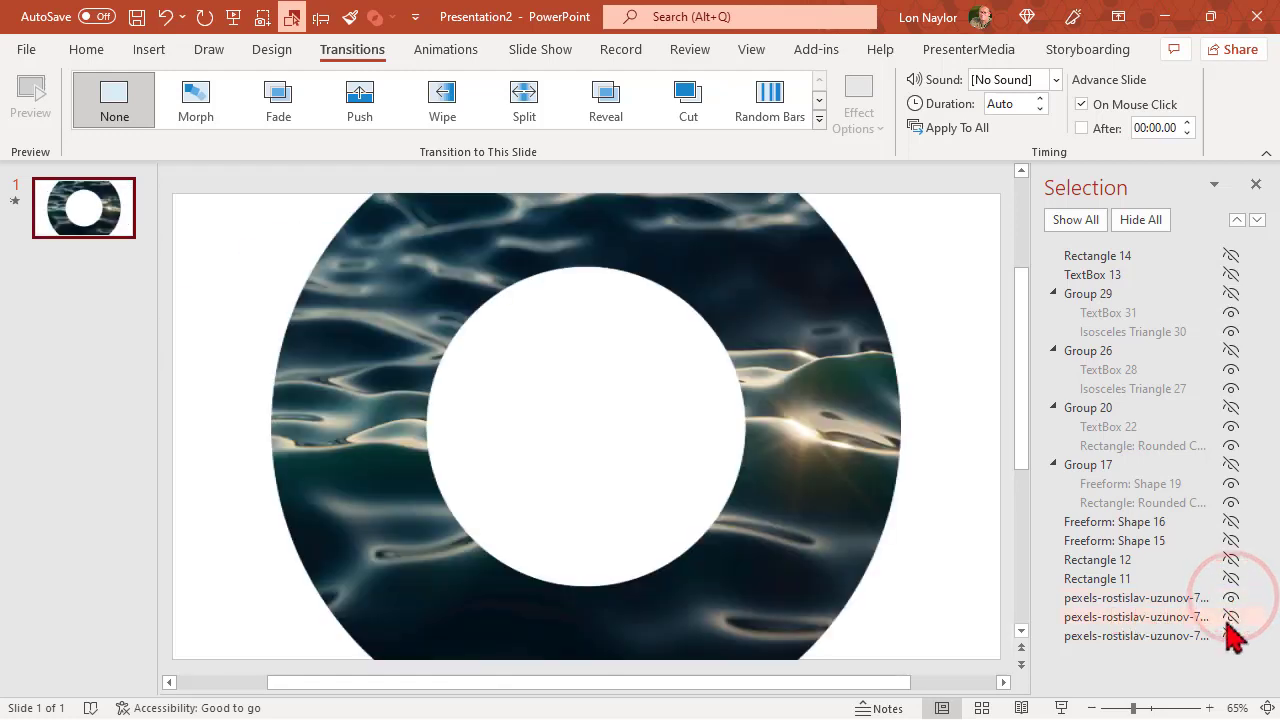
{"action": "left_click", "coordinate": [1232, 616]}
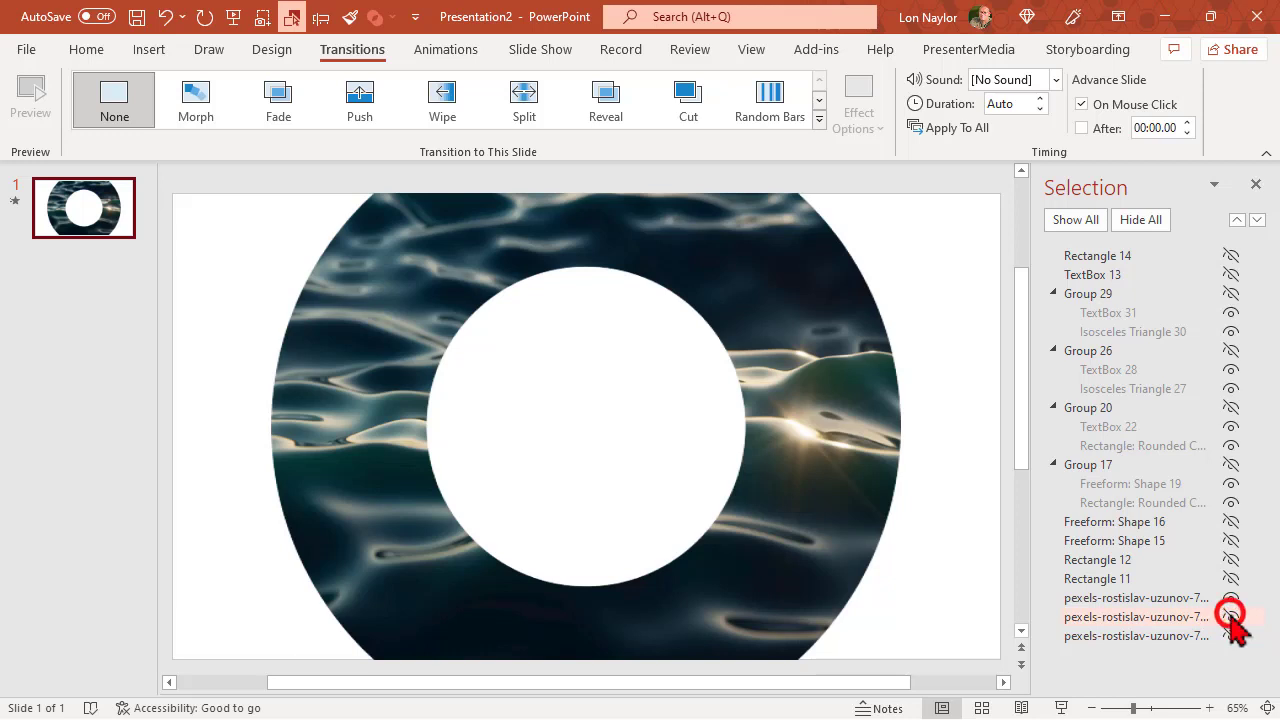
{"action": "left_click", "coordinate": [1230, 636]}
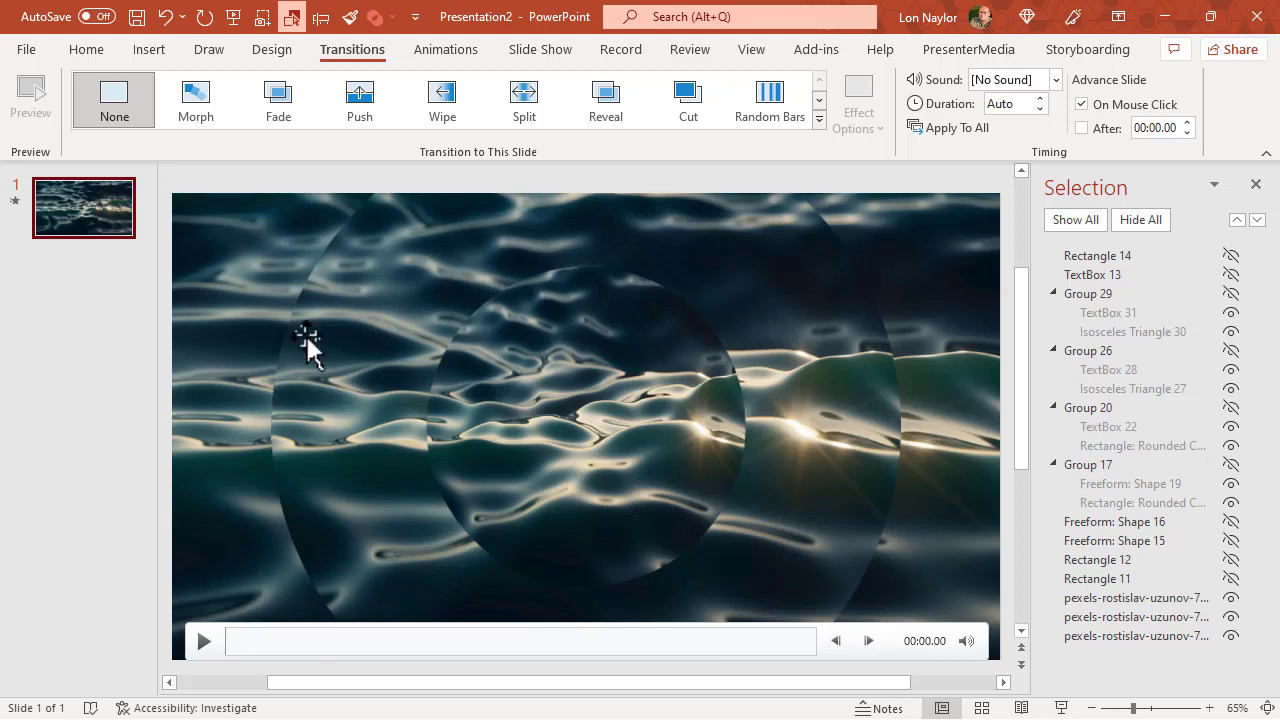
{"action": "mouse_move", "coordinate": [608, 616]}
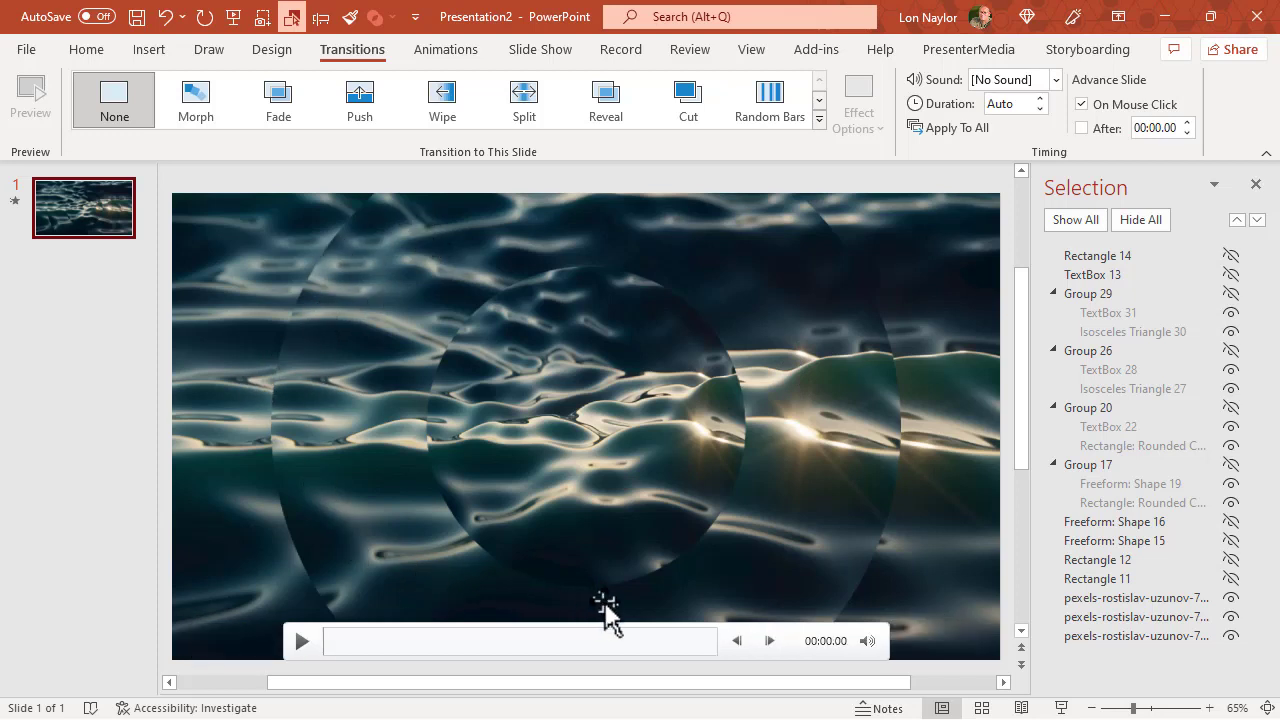
{"action": "mouse_move", "coordinate": [448, 390]}
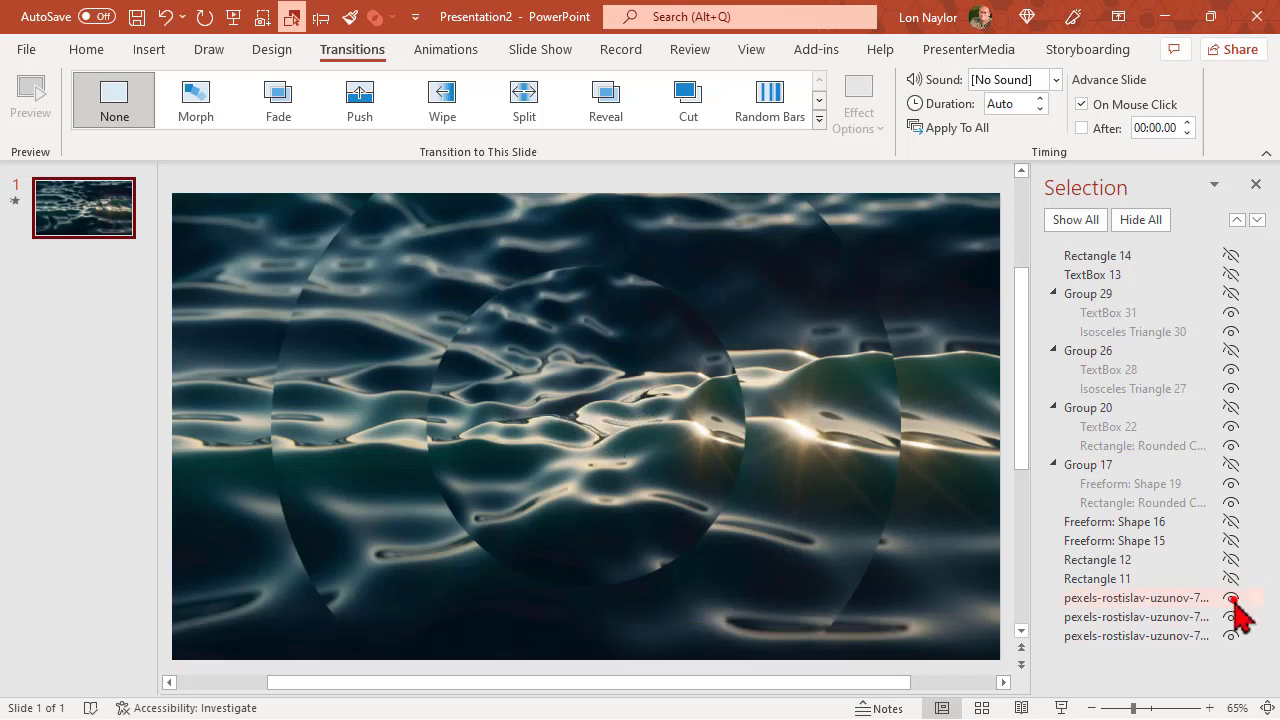
{"action": "left_click", "coordinate": [1232, 596]}
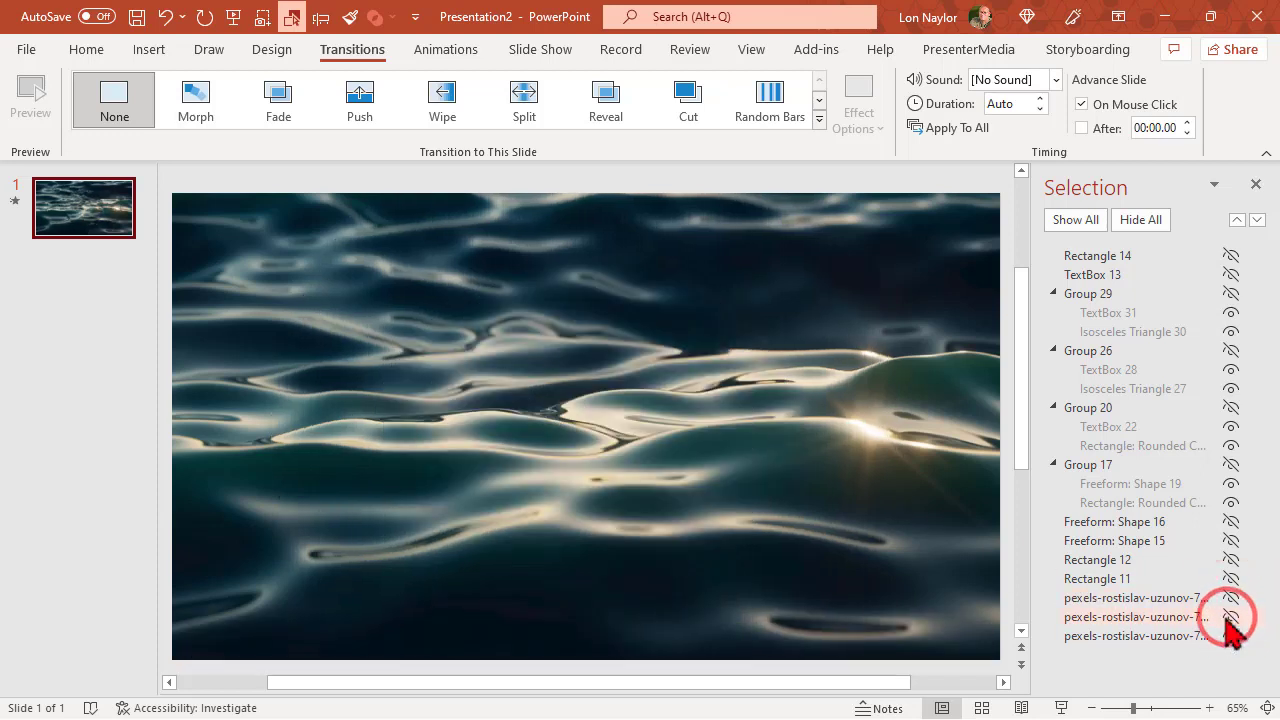
{"action": "left_click", "coordinate": [1232, 598]}
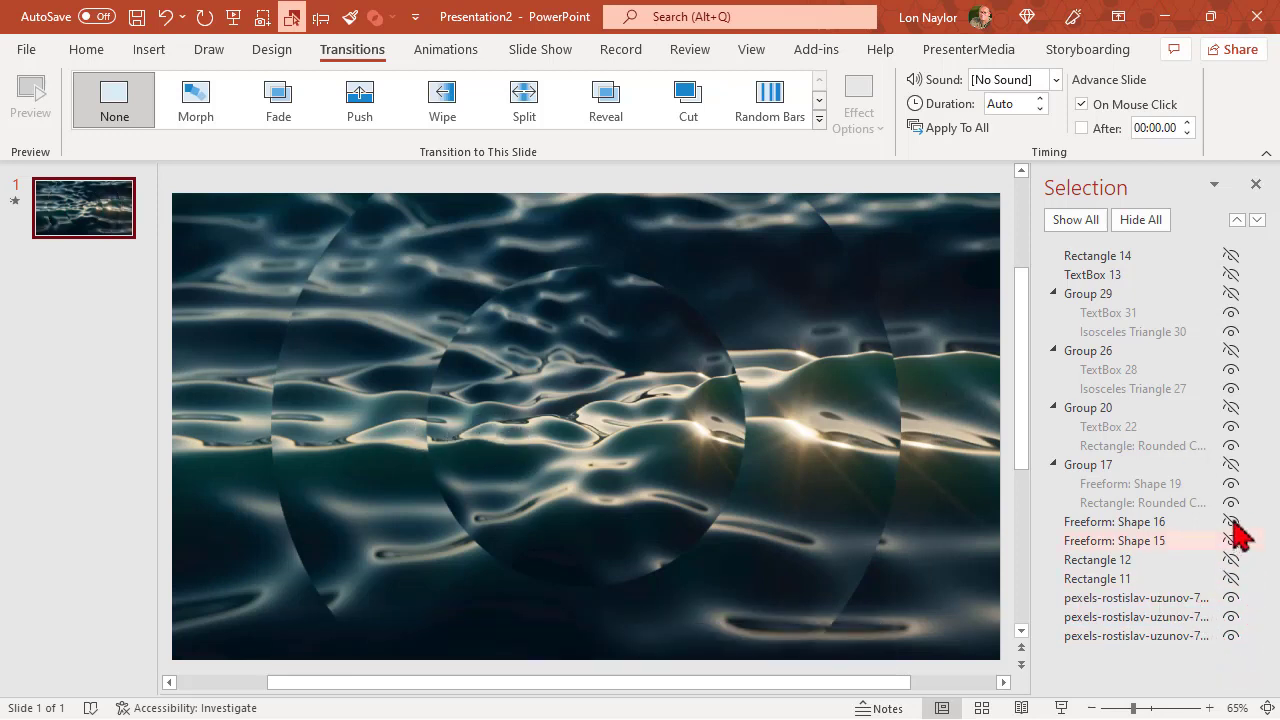
Unhide the two white wavy corner freeform shapes and select one on the slide.
{"action": "left_click", "coordinate": [1232, 520]}
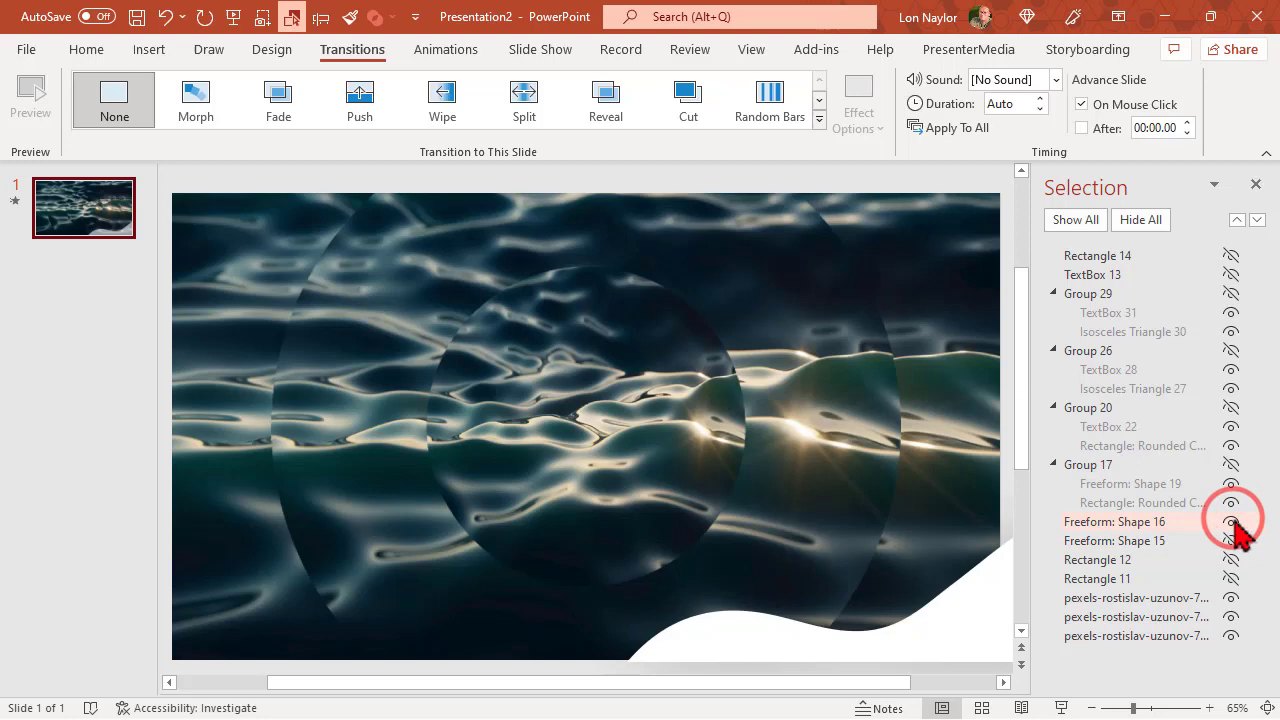
{"action": "left_click", "coordinate": [1232, 520]}
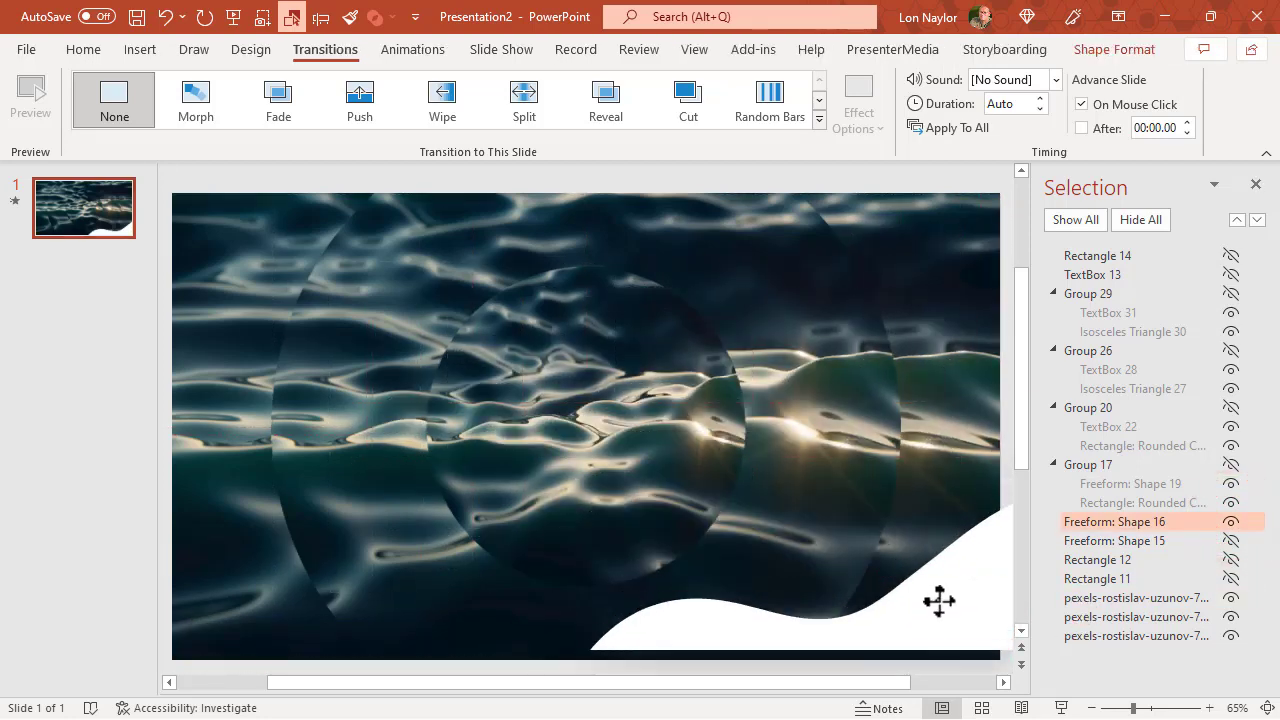
{"action": "left_click", "coordinate": [170, 16]}
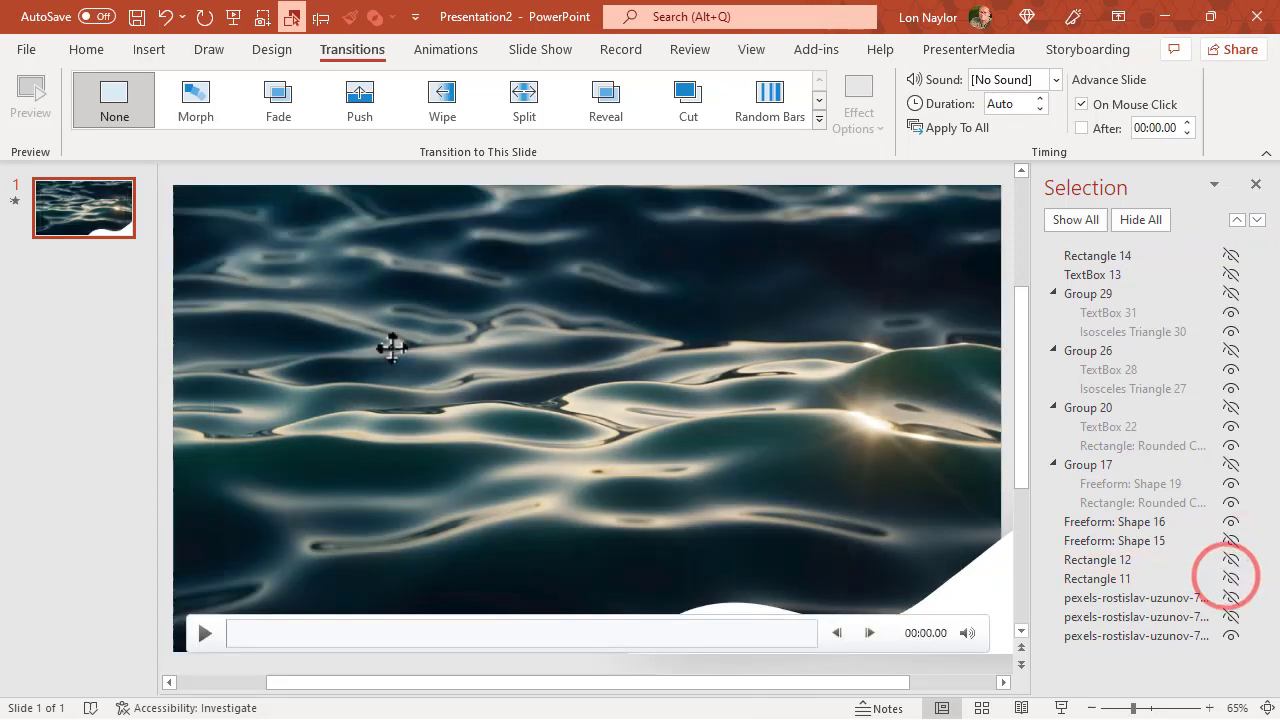
Select the full water background video, view its Playback options, then hide all layers.
{"action": "left_click", "coordinate": [588, 400]}
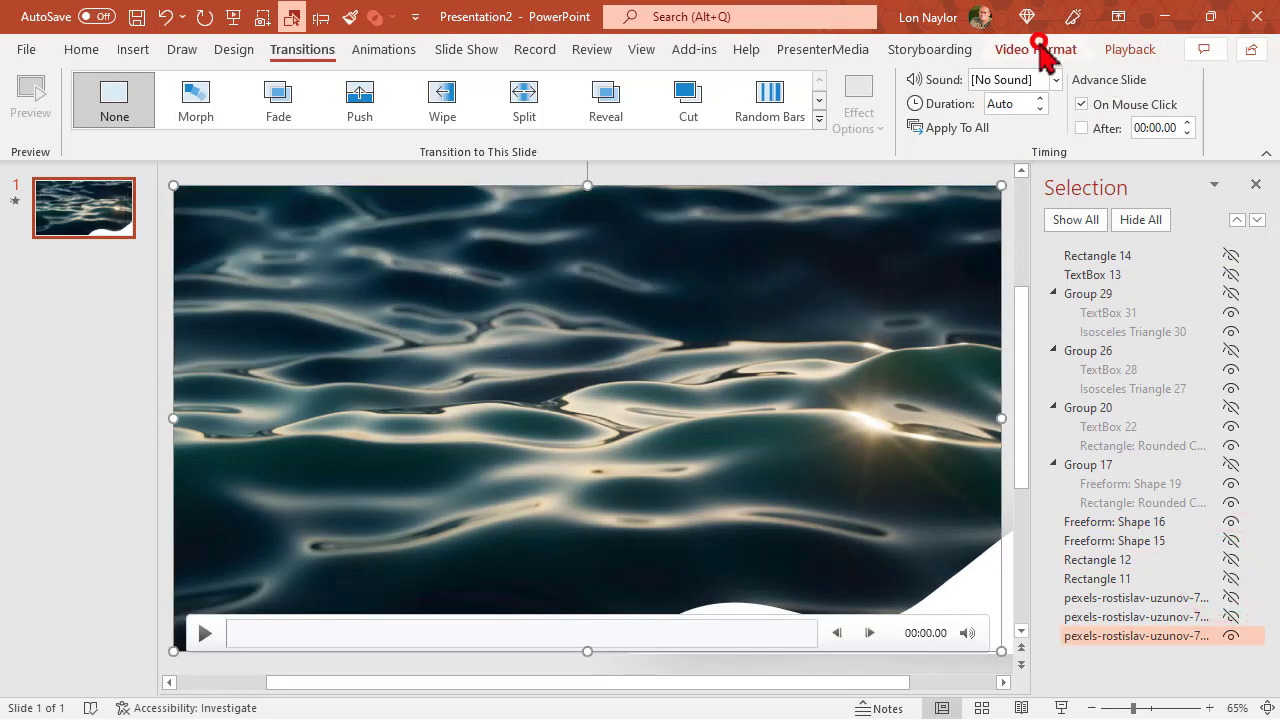
{"action": "left_click", "coordinate": [1130, 48]}
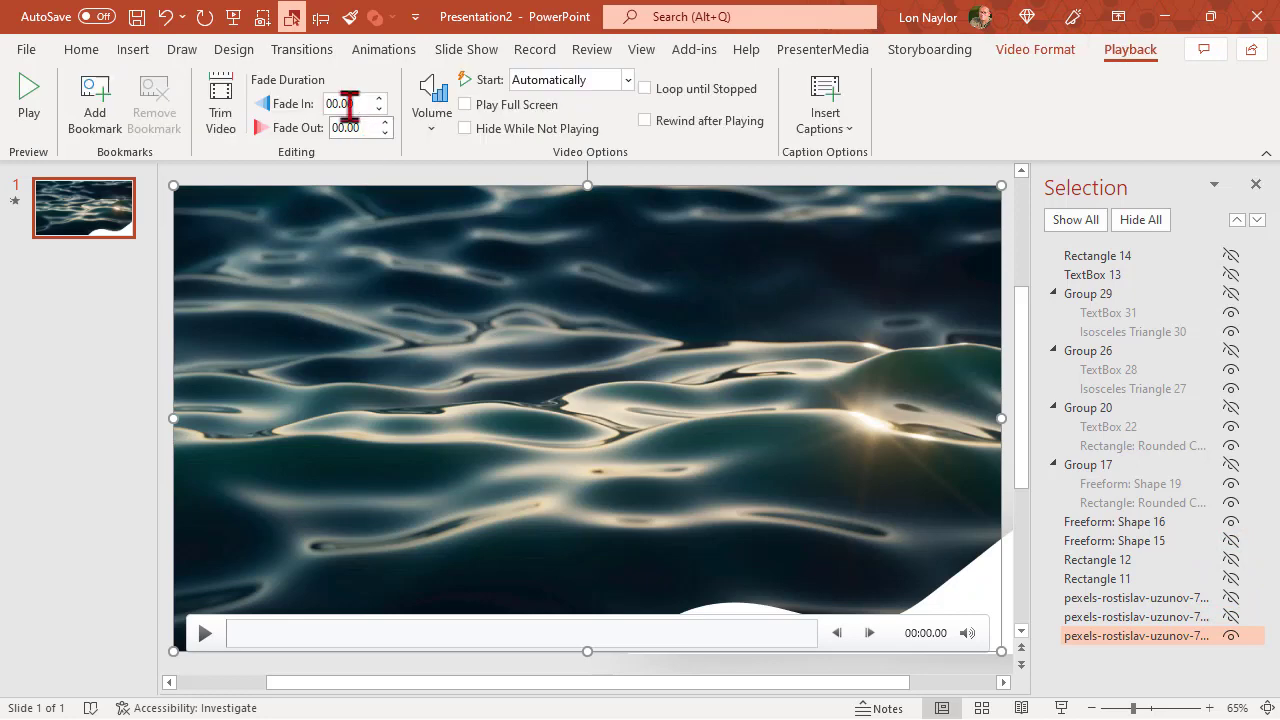
{"action": "left_click", "coordinate": [220, 96]}
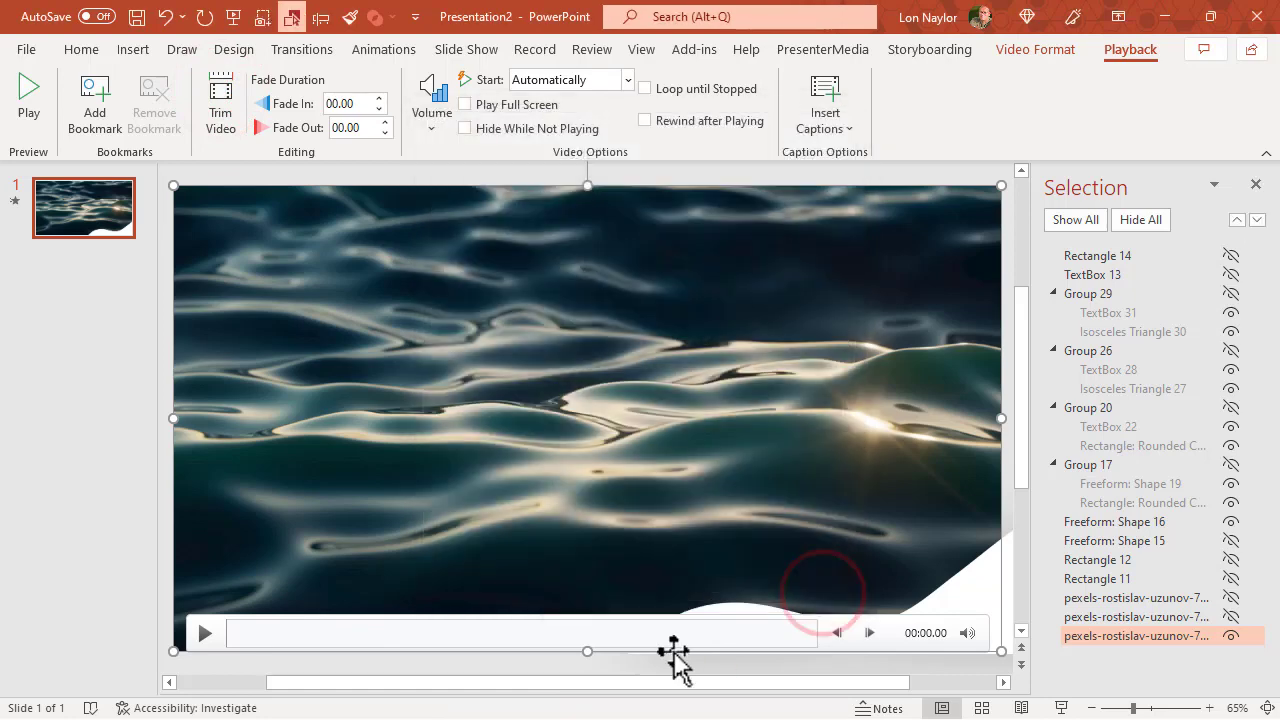
{"action": "left_click", "coordinate": [1140, 218]}
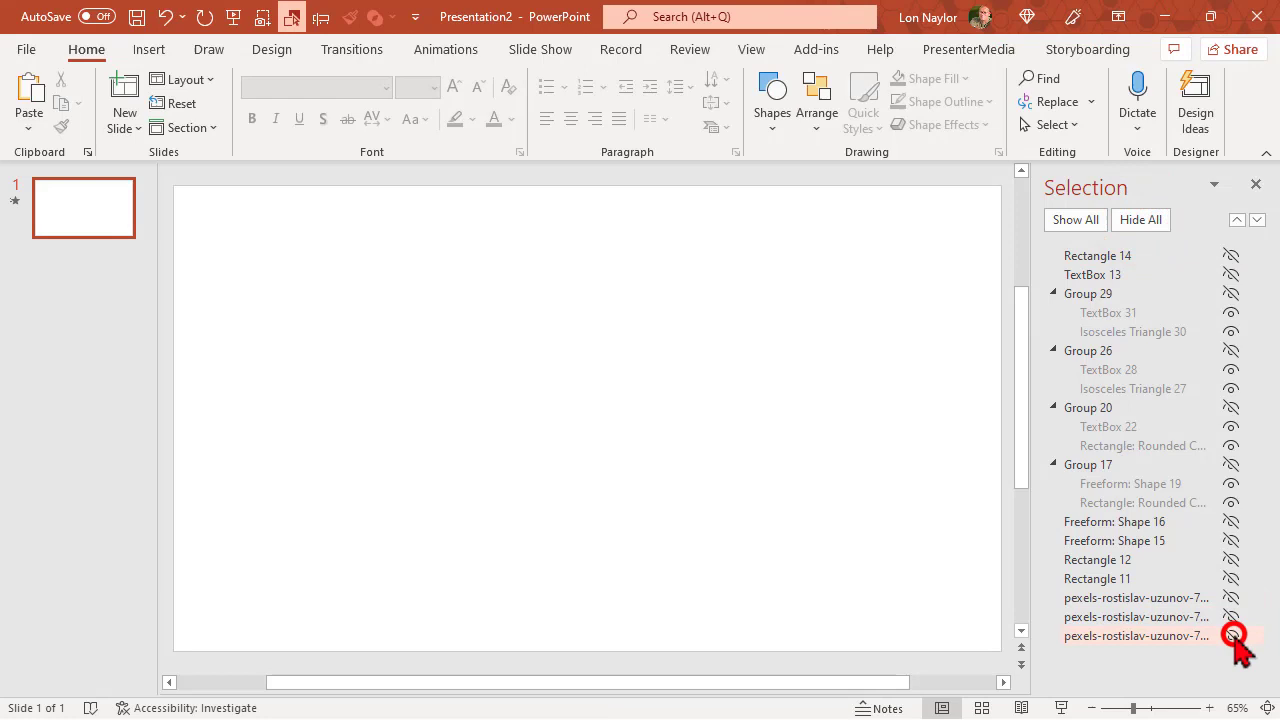
Unhide the water video and use Save Media As, naming the file 'pexels wa'.
{"action": "left_click", "coordinate": [1232, 636]}
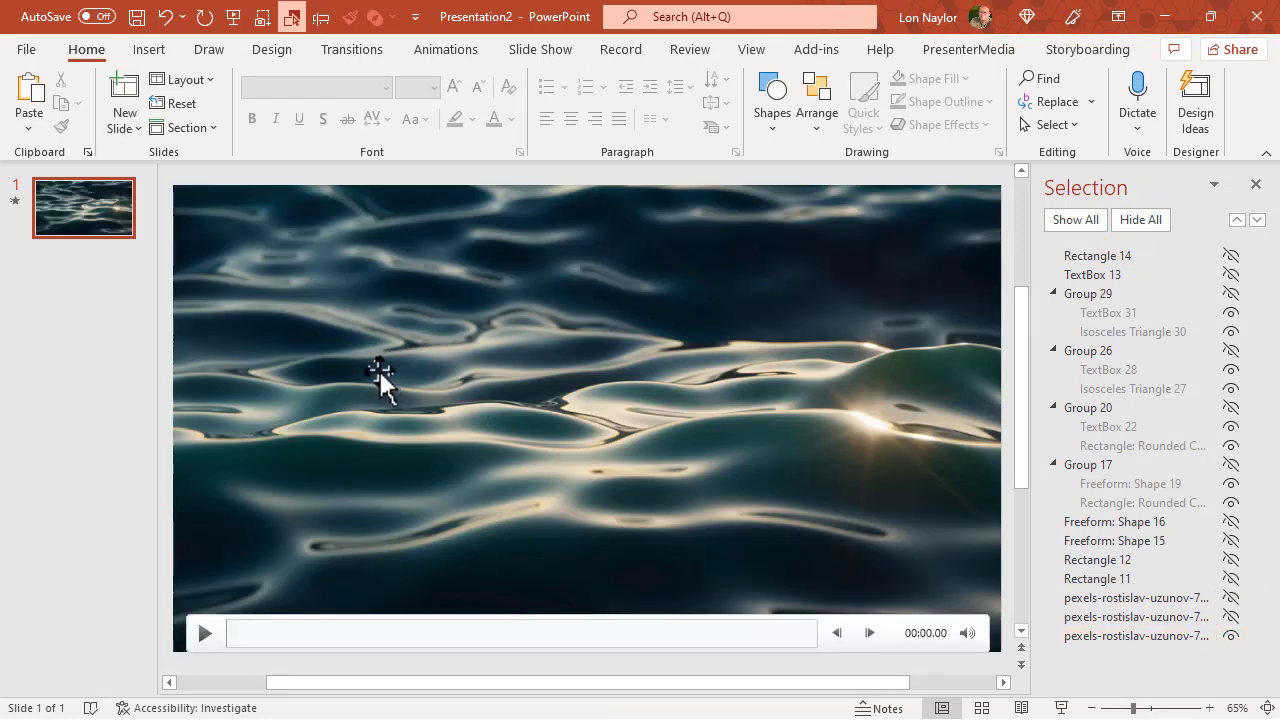
{"action": "mouse_move", "coordinate": [470, 384]}
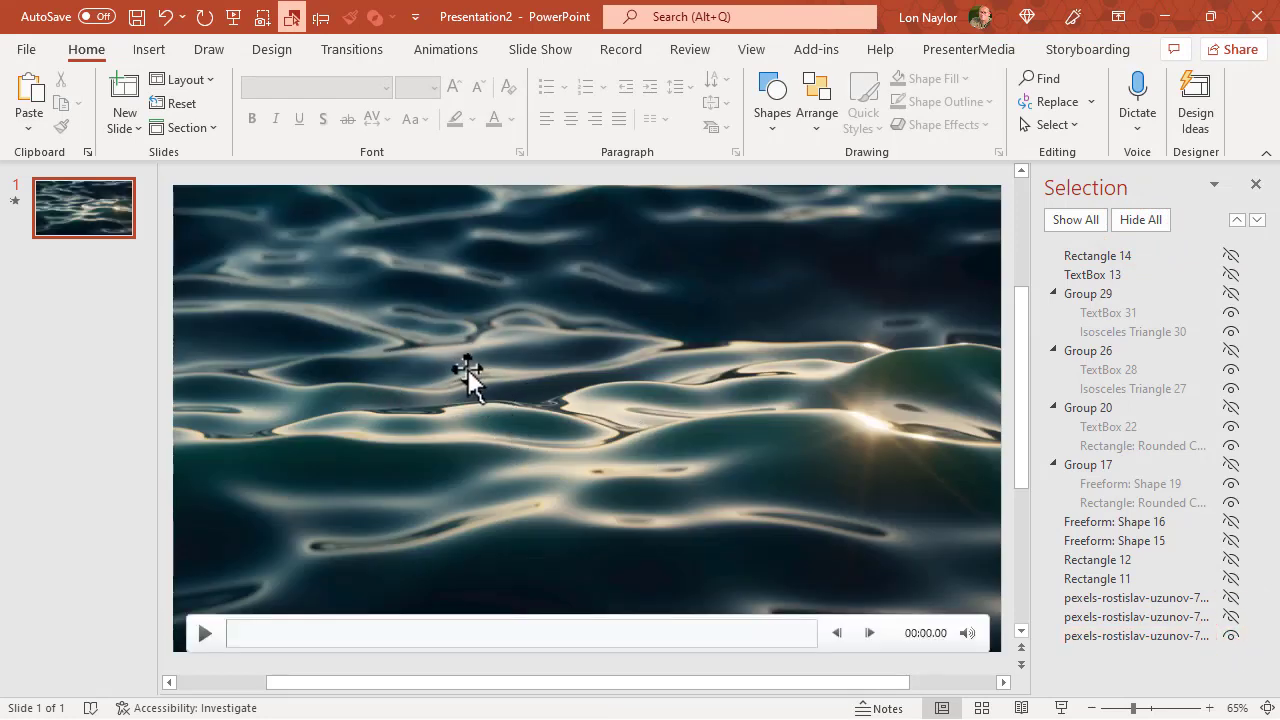
{"action": "right_click", "coordinate": [470, 380]}
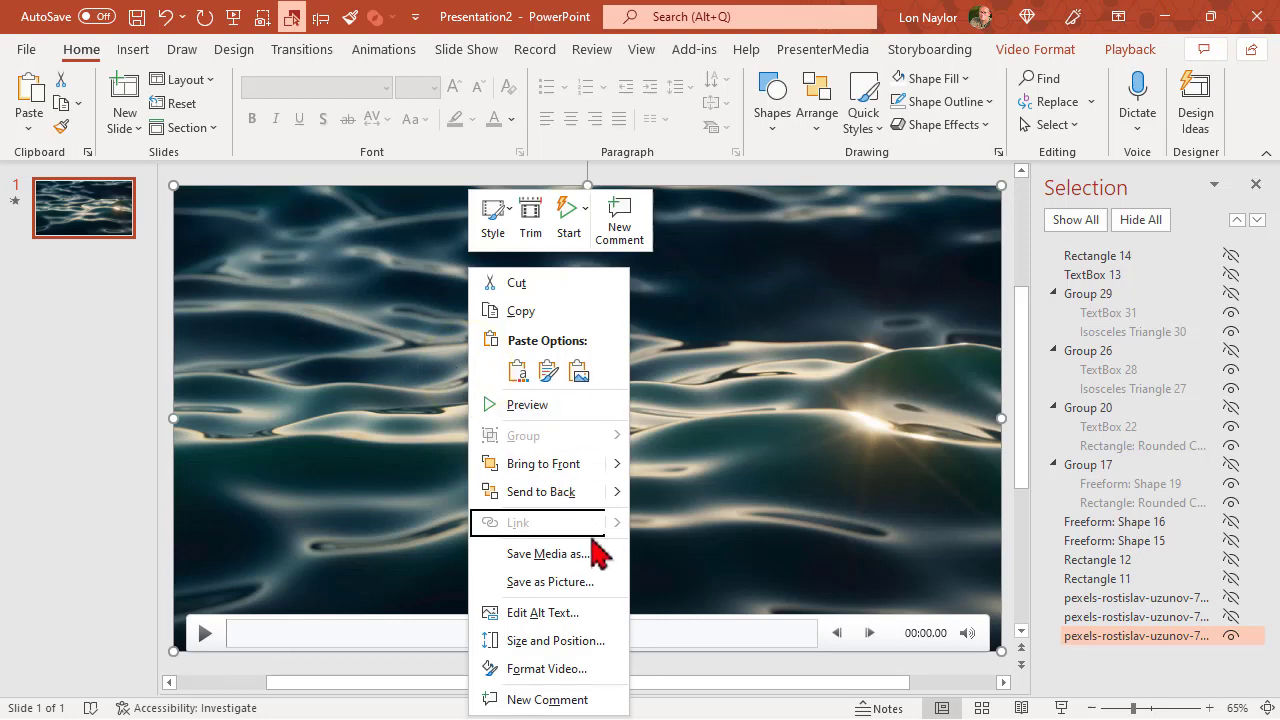
{"action": "left_click", "coordinate": [548, 552]}
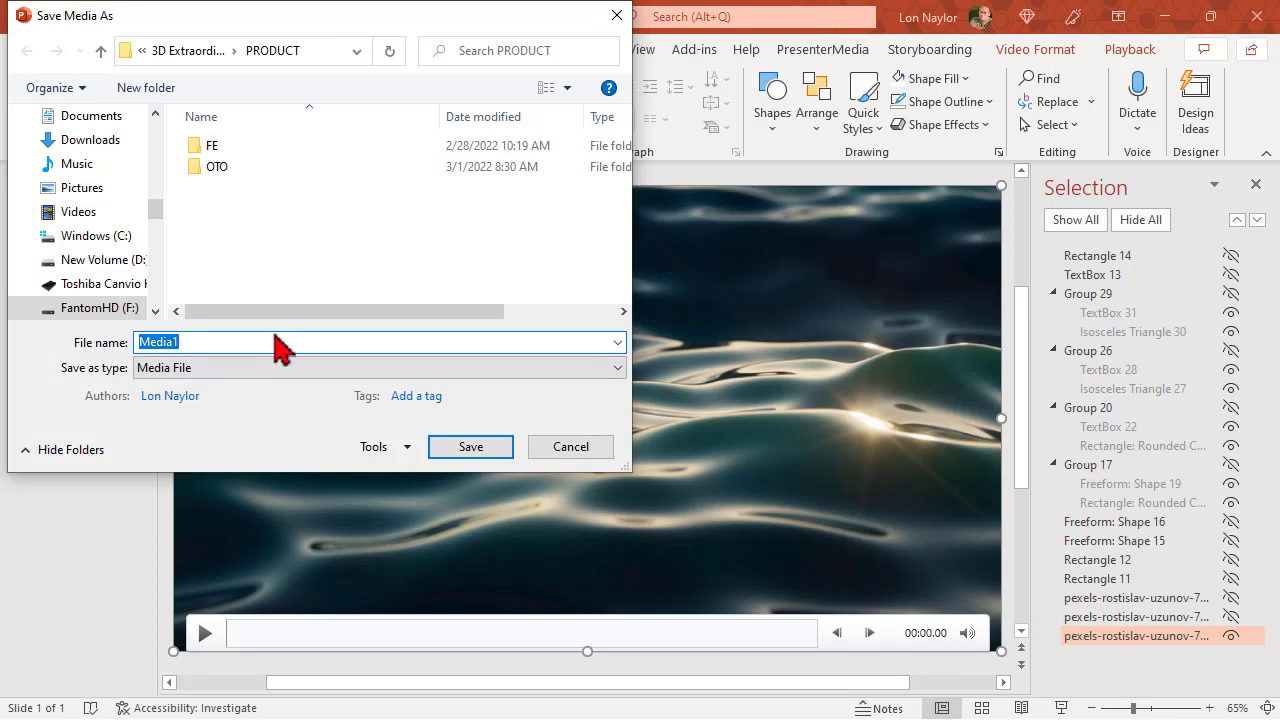
{"action": "type", "text": "pexels wa"}
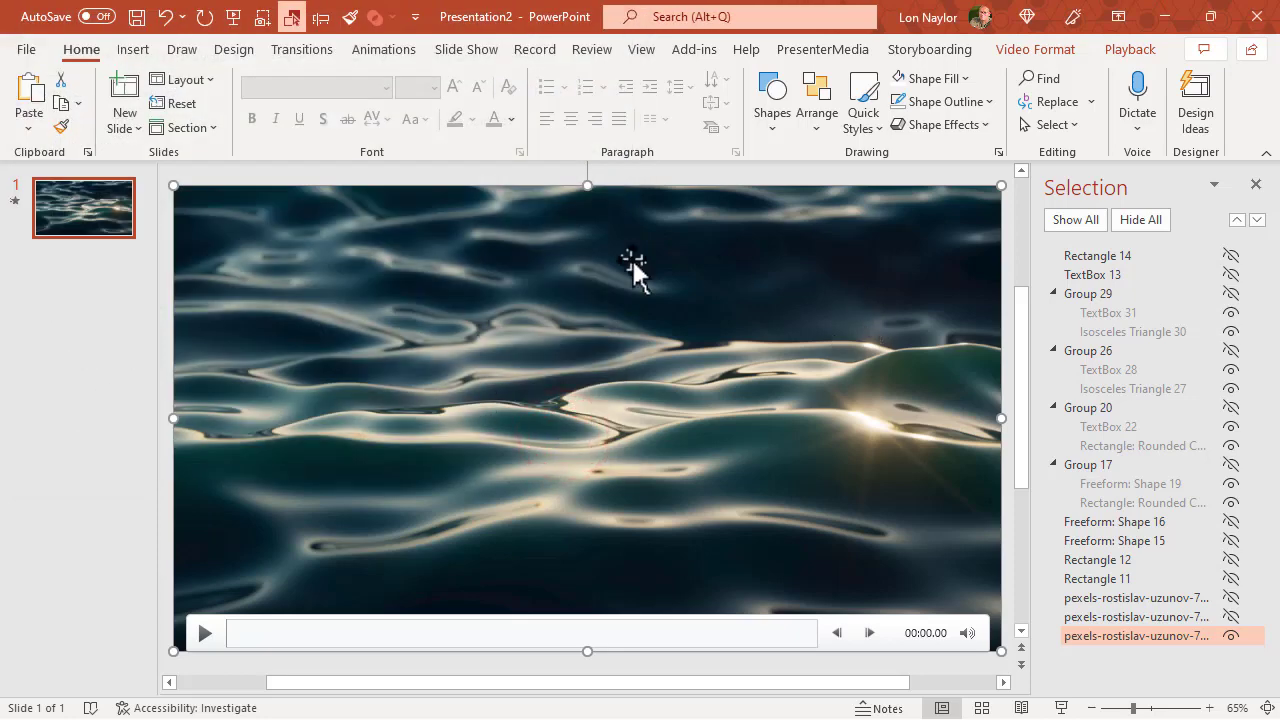
{"action": "mouse_move", "coordinate": [604, 410]}
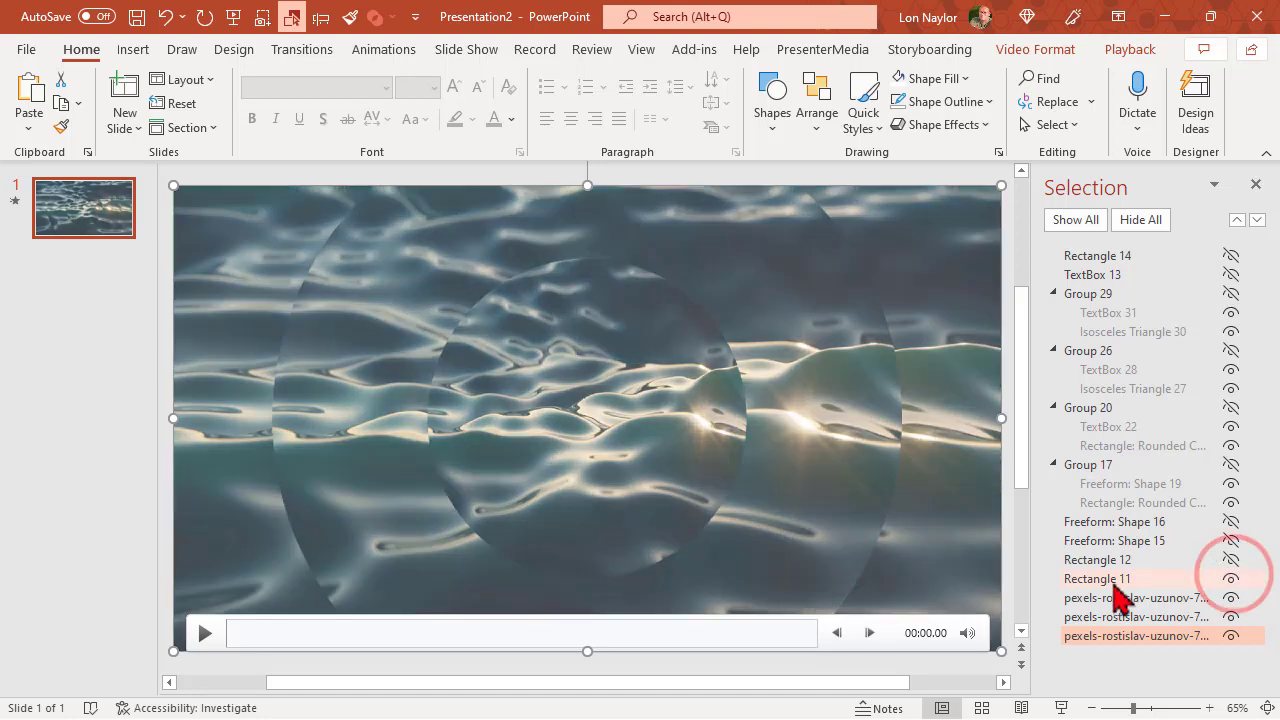
Toggle Rectangle 11's visibility to show the translucent white overlay over the water video.
{"action": "left_click", "coordinate": [1096, 578]}
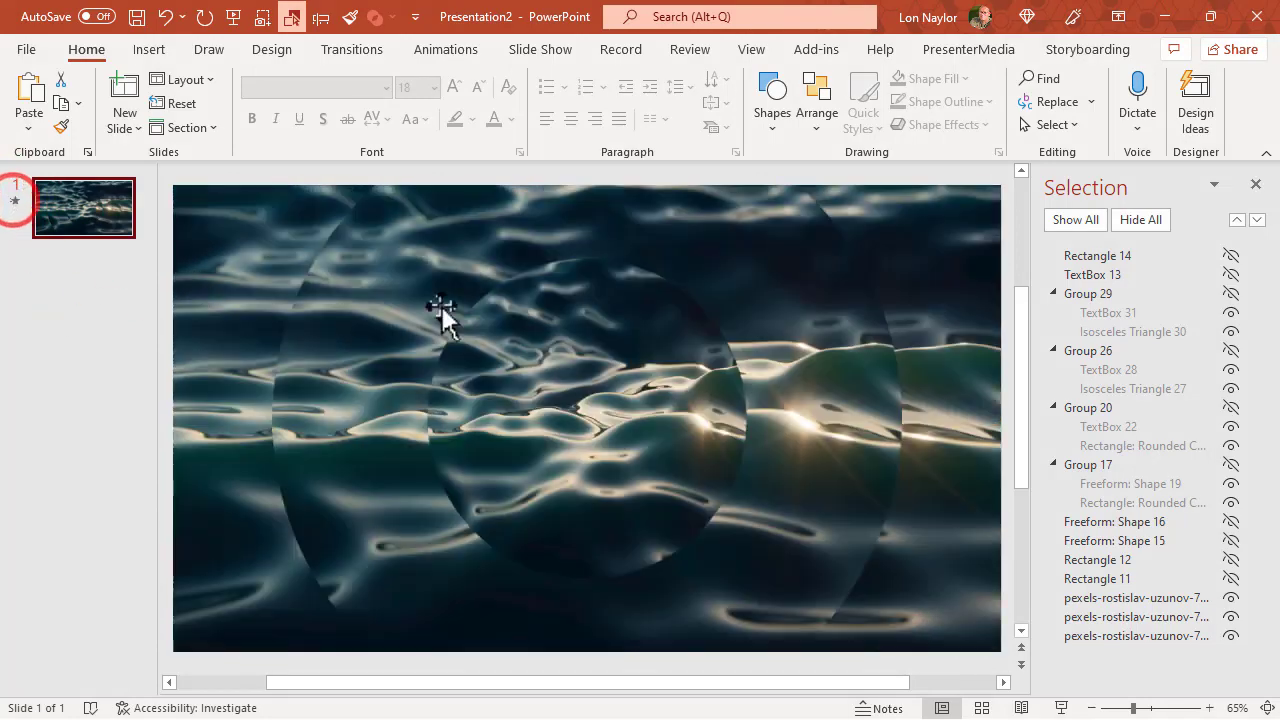
{"action": "left_click", "coordinate": [1096, 578]}
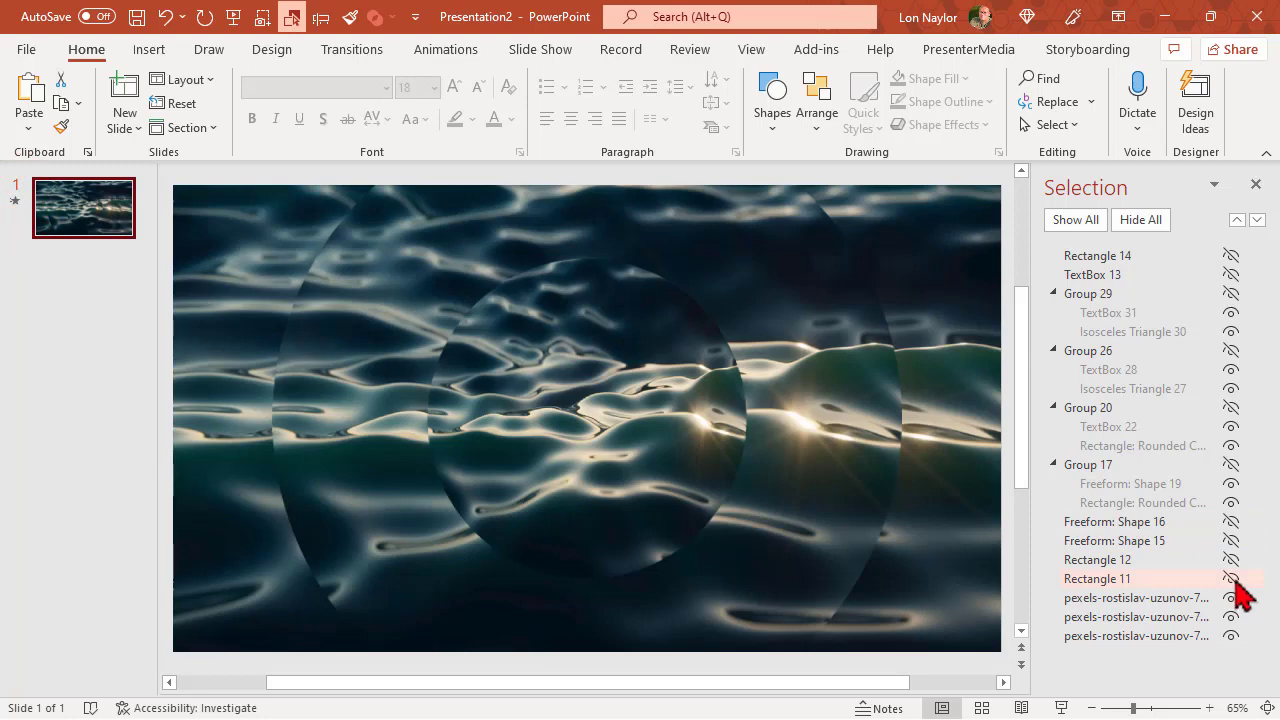
{"action": "left_click", "coordinate": [1232, 578]}
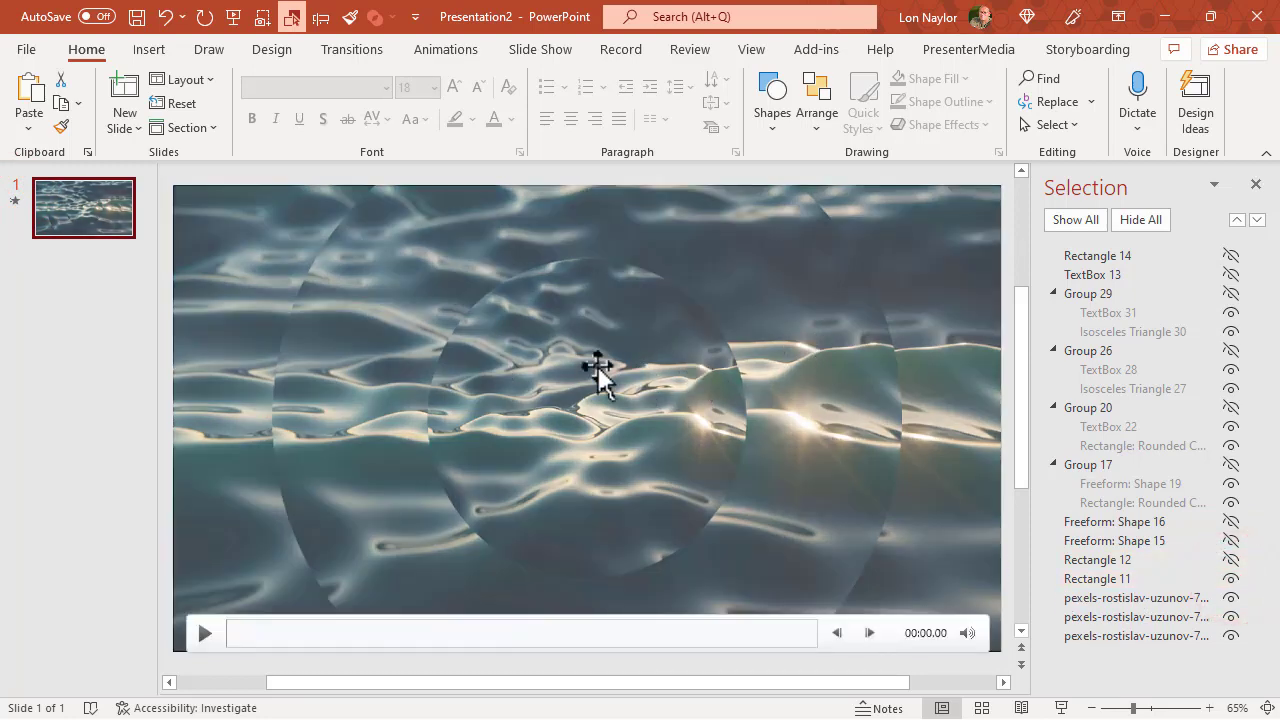
{"action": "mouse_move", "coordinate": [888, 364]}
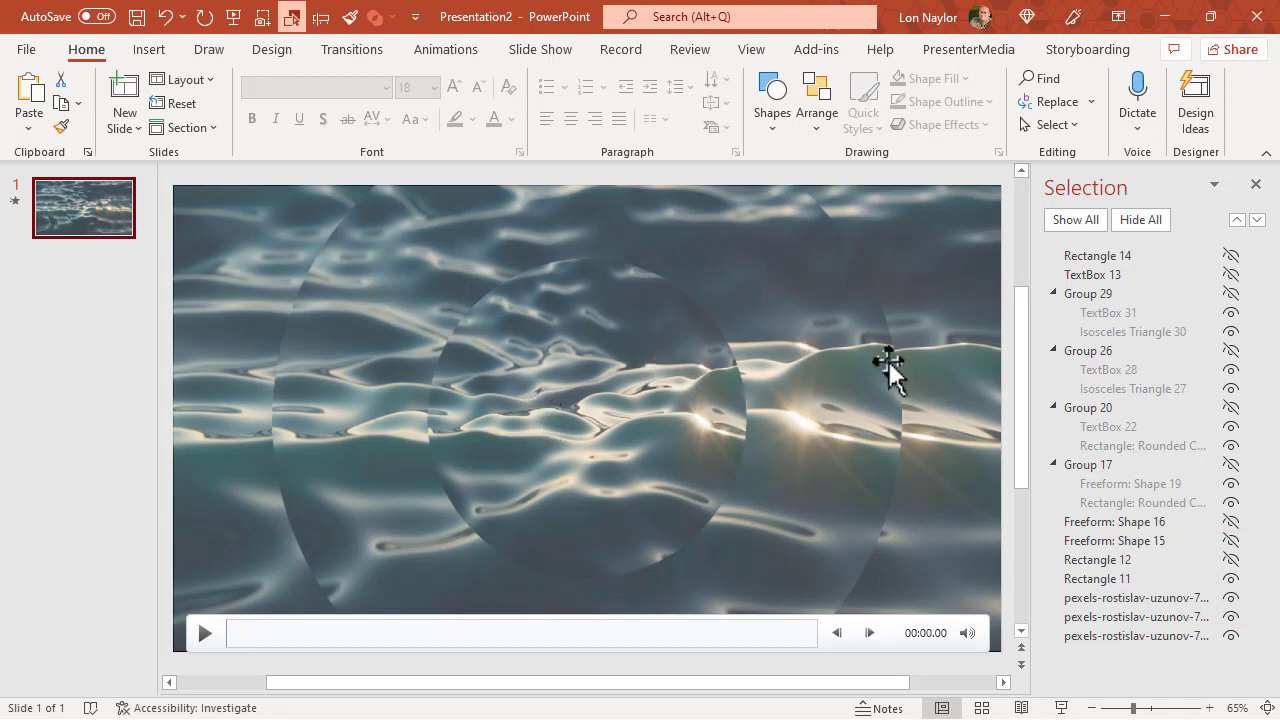
{"action": "left_click", "coordinate": [1096, 560]}
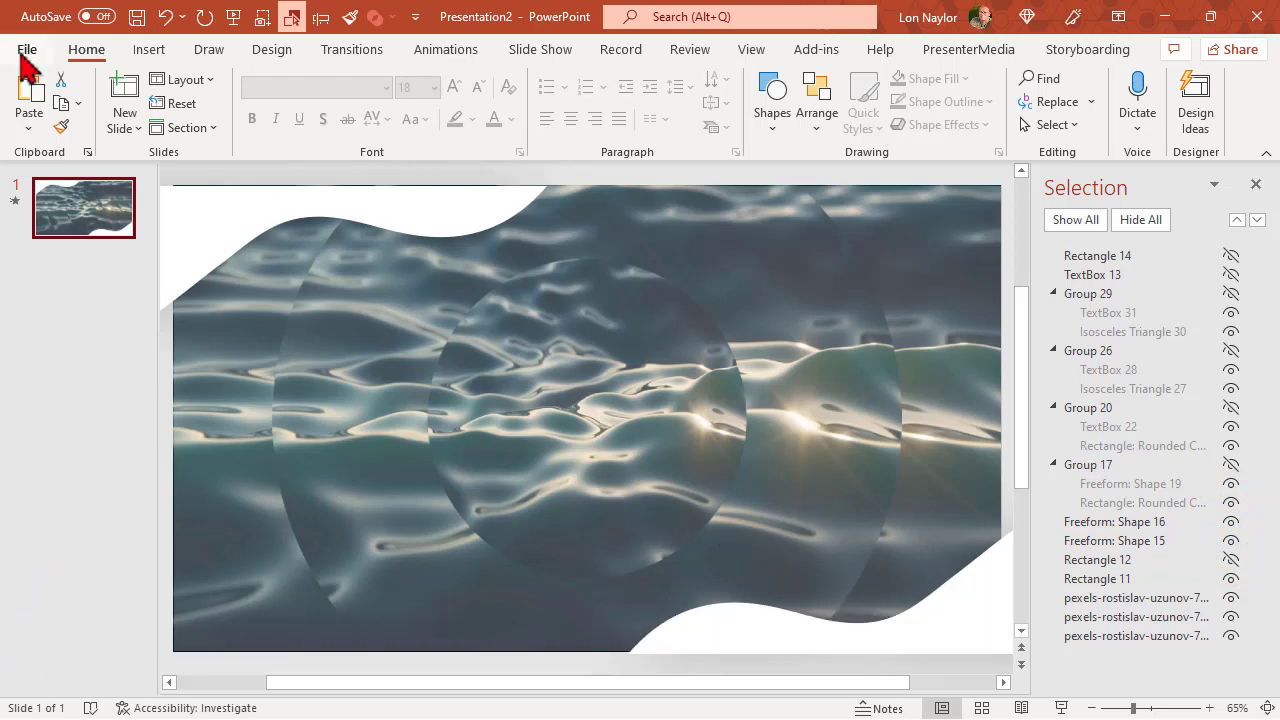
Go to the File backstage from the slide with the wavy corner shapes.
{"action": "left_click", "coordinate": [28, 48]}
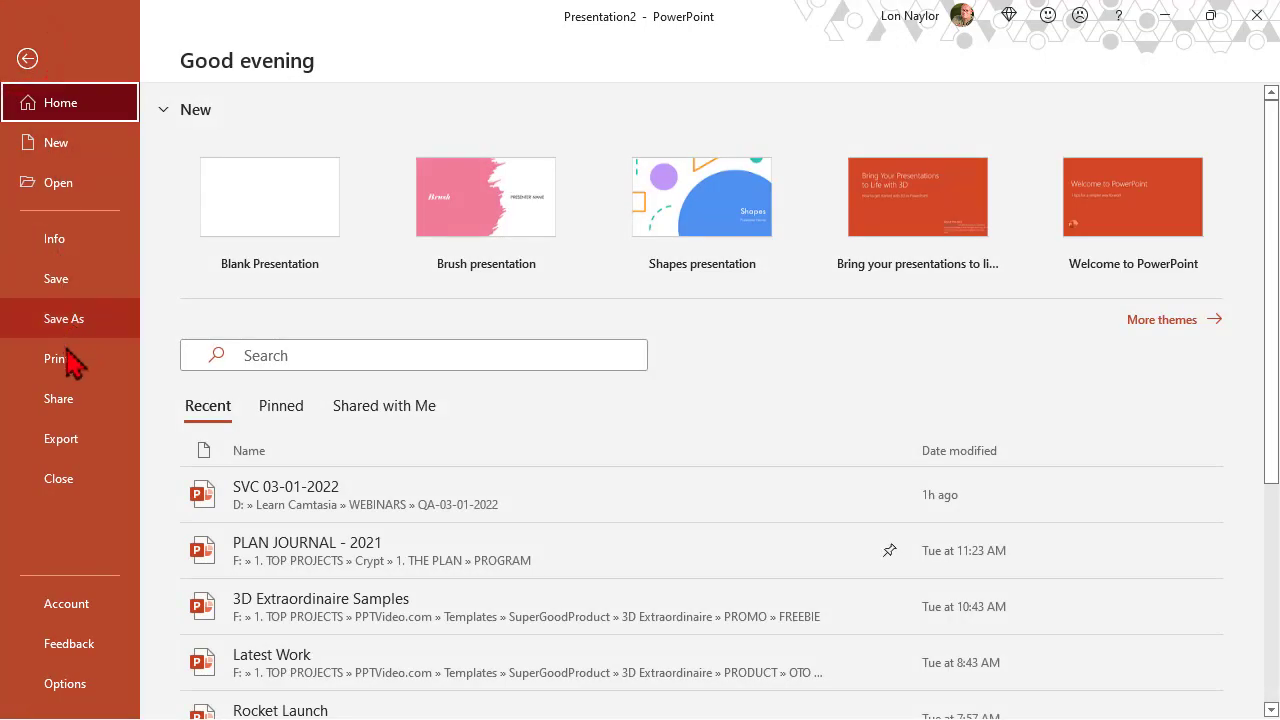
Create a Full HD (1080p) video with 60 seconds spent on each slide.
{"action": "left_click", "coordinate": [60, 438]}
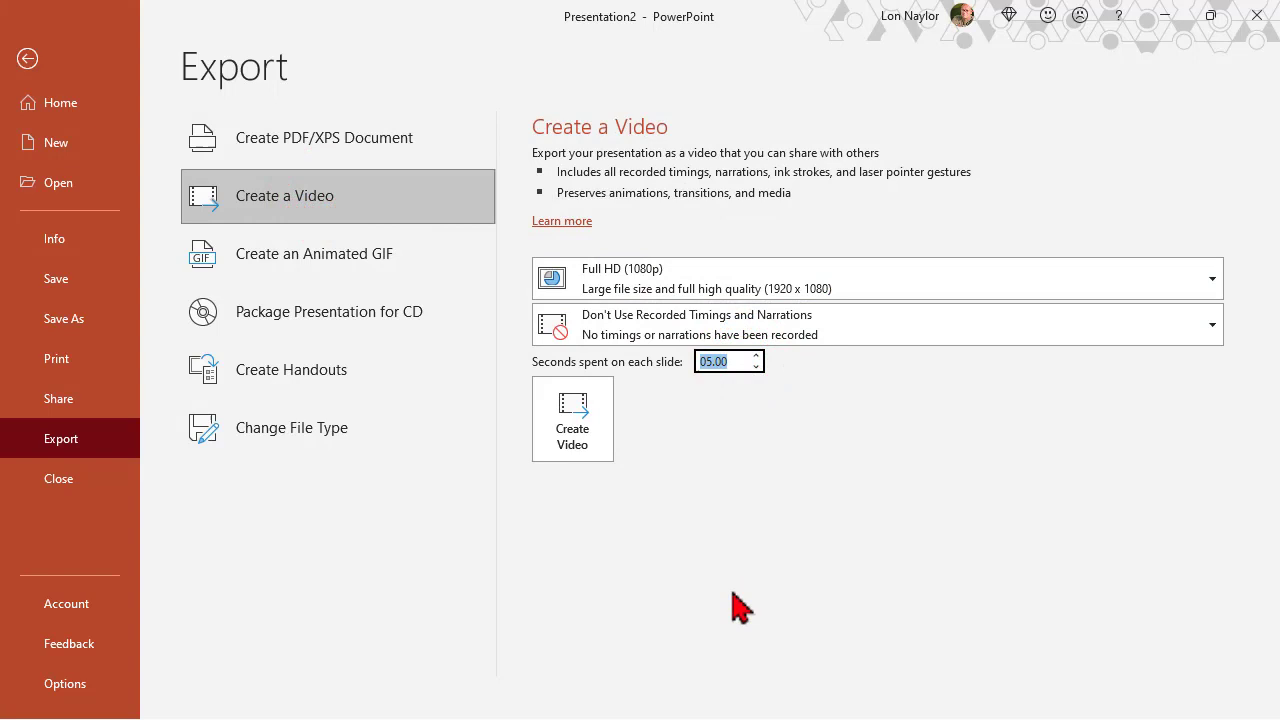
{"action": "type", "text": "60"}
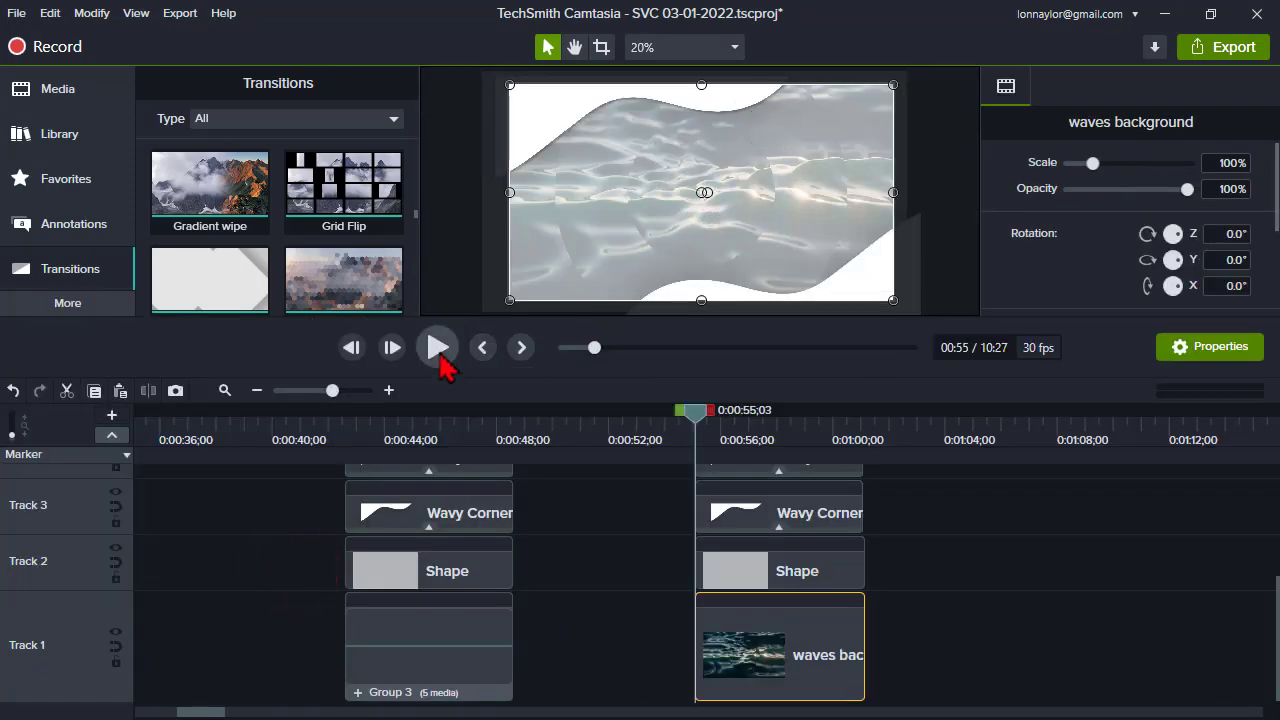
Preview the Camtasia timeline with the waves clip under the corner layers, then stop.
{"action": "left_click", "coordinate": [436, 348]}
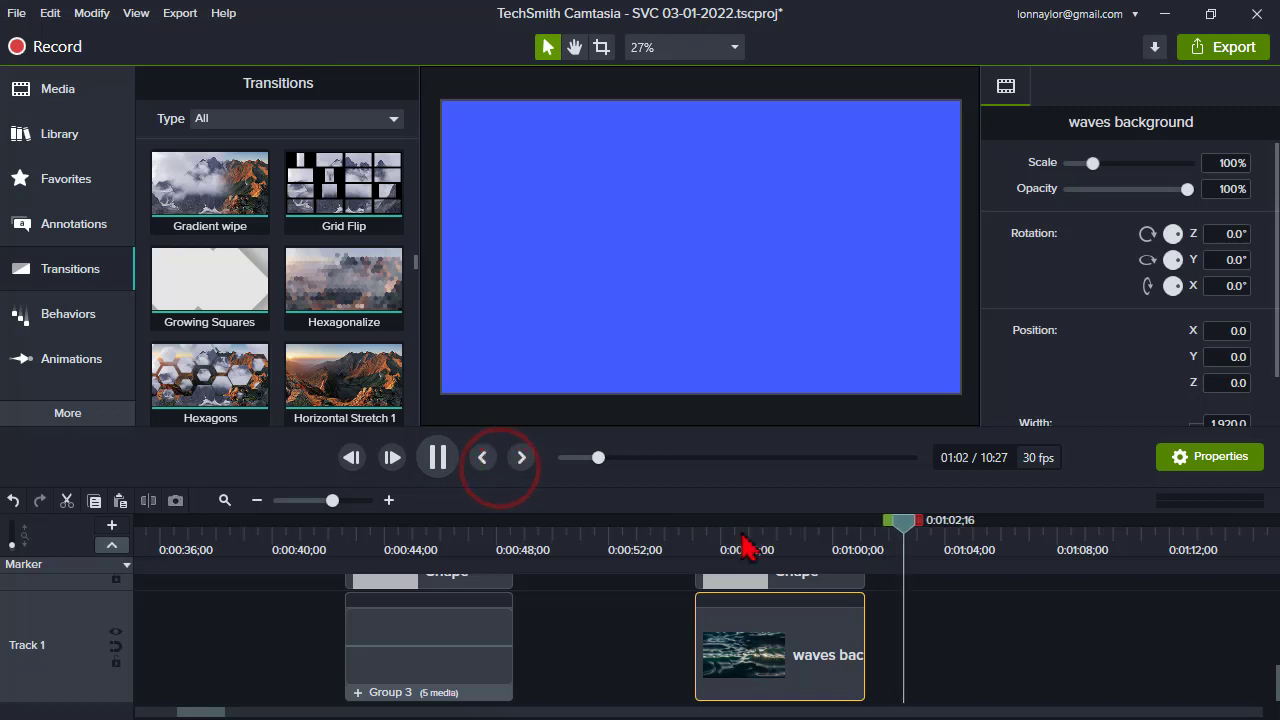
{"action": "left_click", "coordinate": [482, 456]}
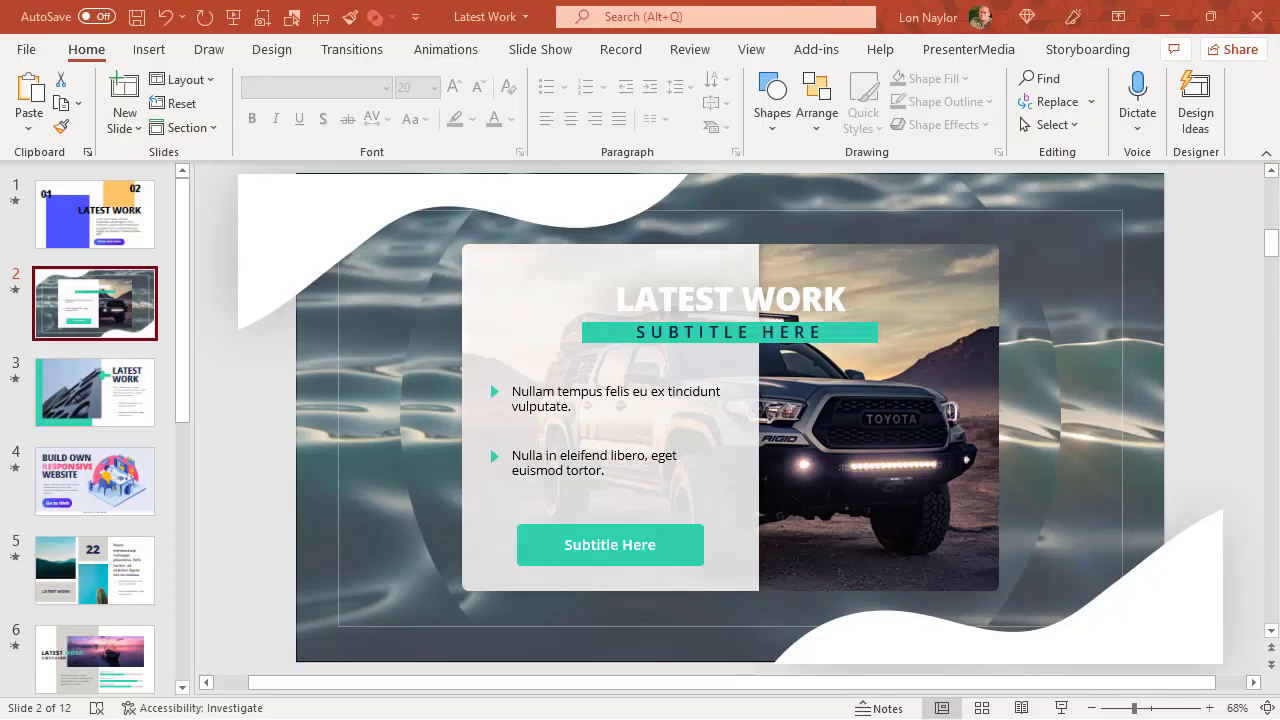
{"action": "mouse_move", "coordinate": [904, 344]}
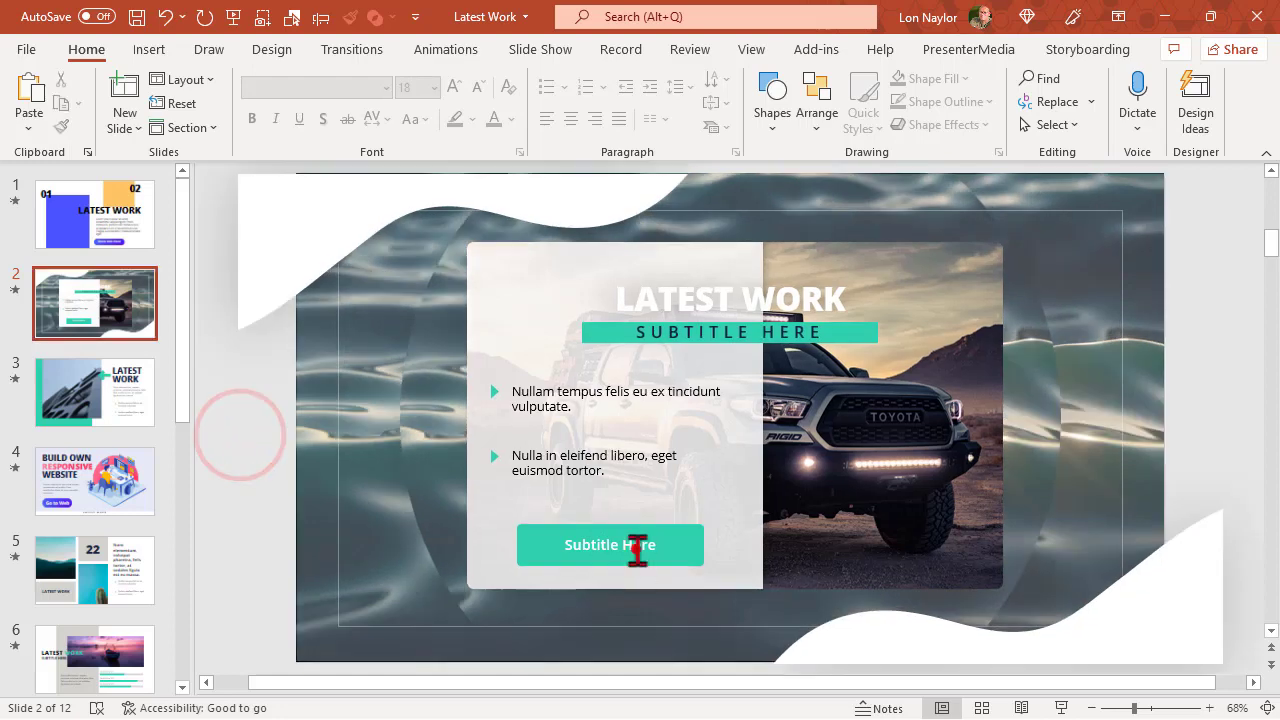
Select the Subtitle Here button on slide 2, then move to slide 4.
{"action": "left_click", "coordinate": [610, 544]}
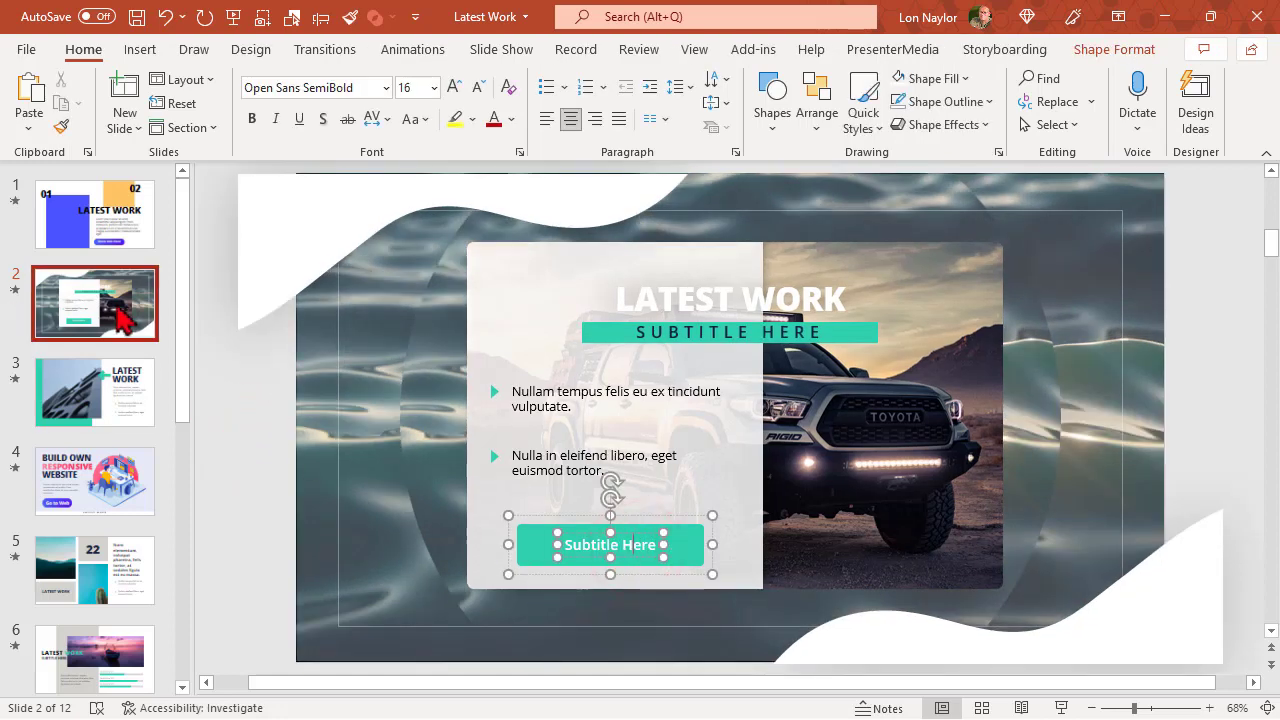
{"action": "mouse_move", "coordinate": [122, 318]}
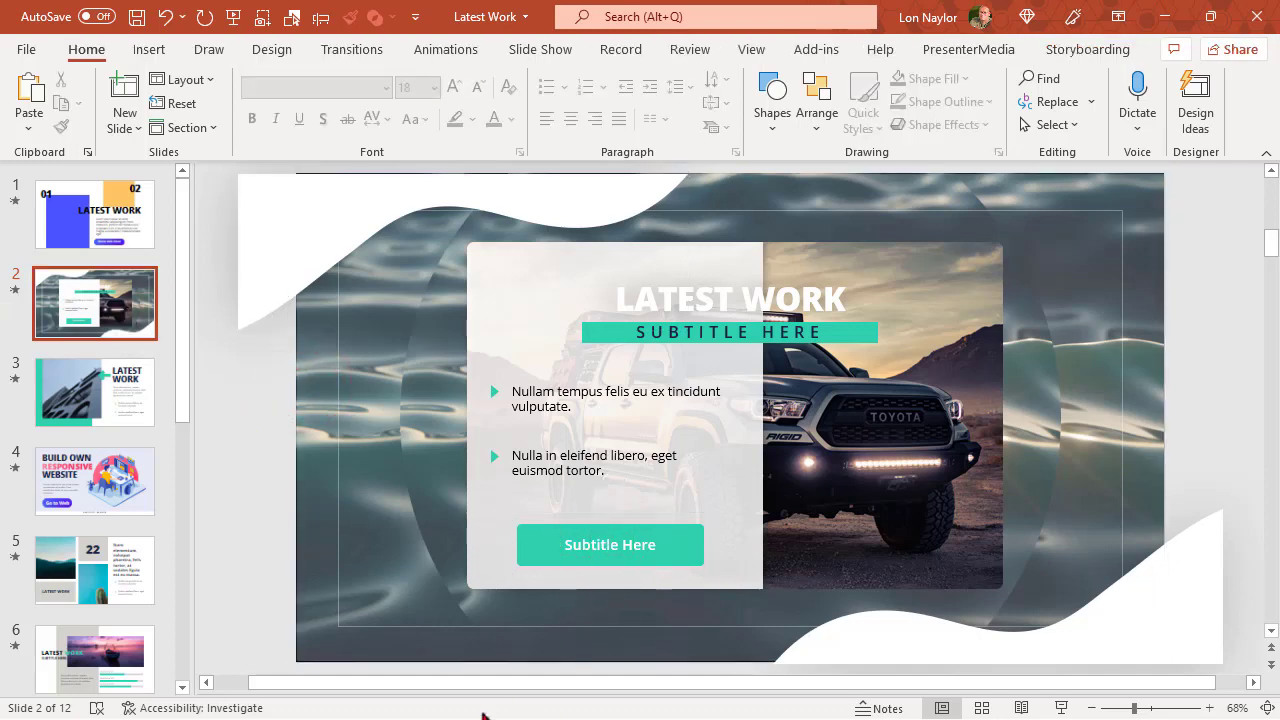
{"action": "left_click", "coordinate": [94, 480]}
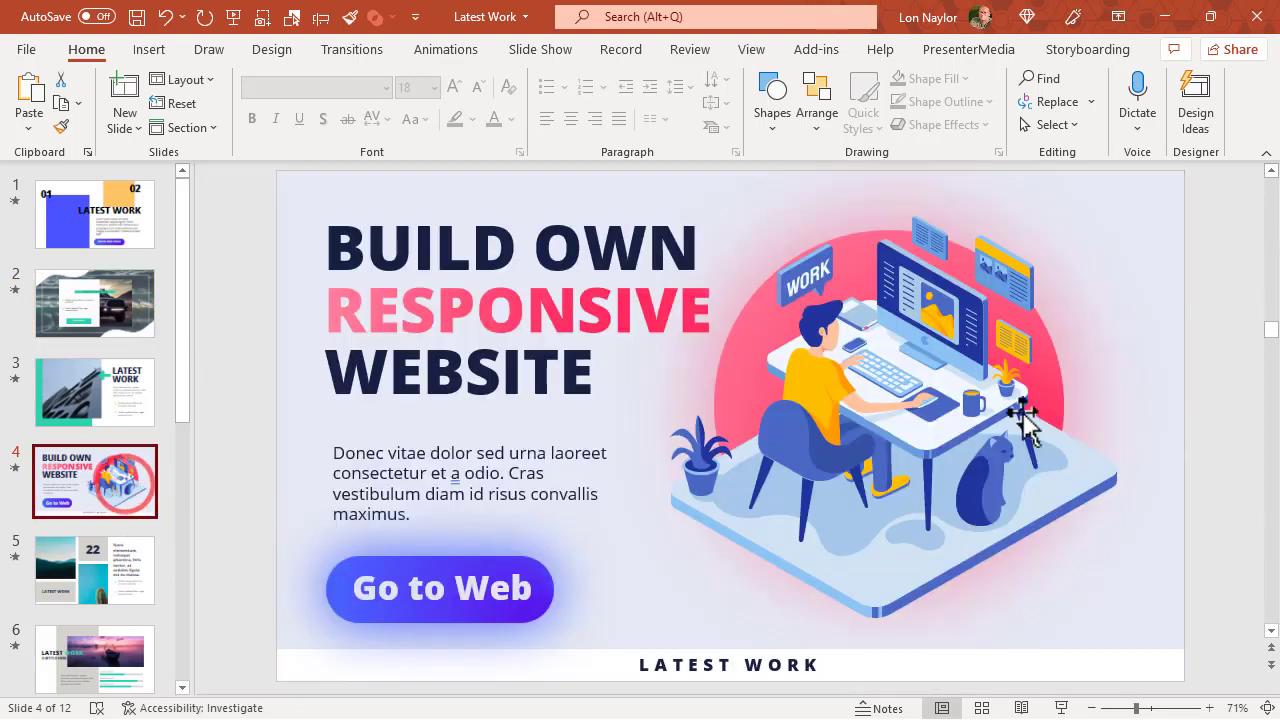
{"action": "mouse_move", "coordinate": [590, 598]}
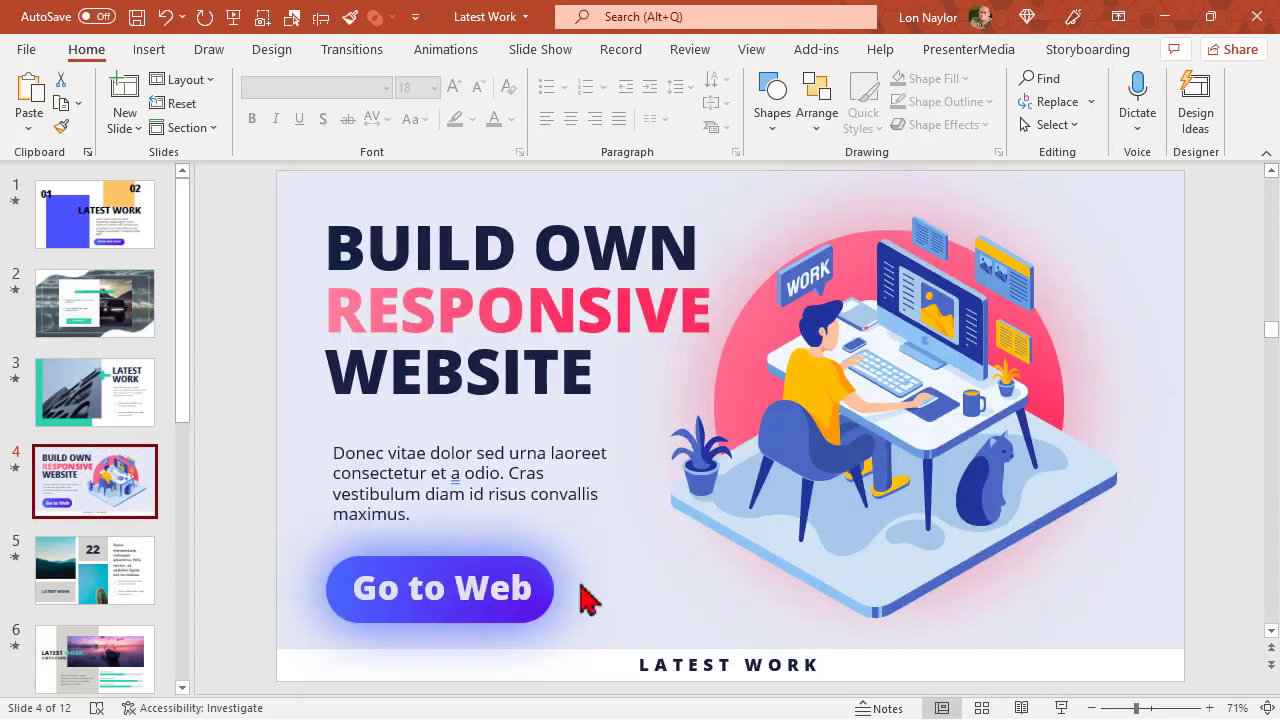